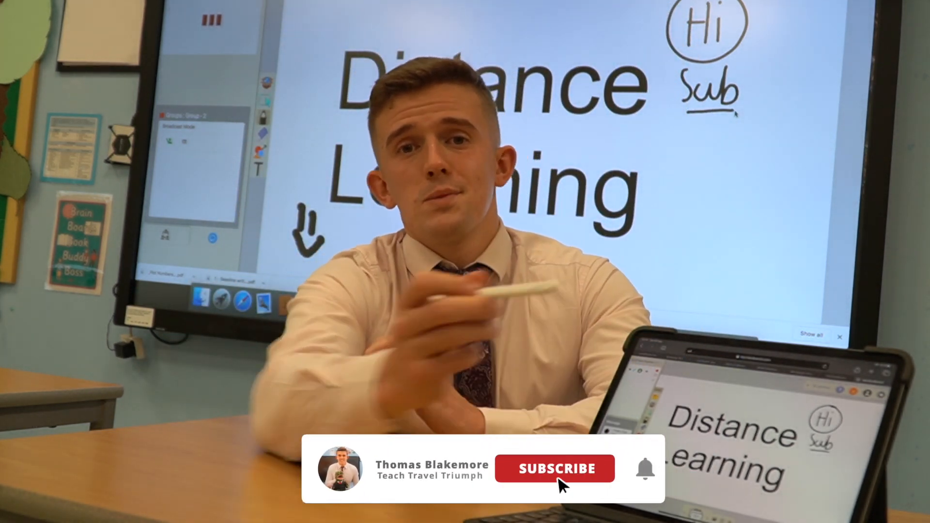
# - Sign in with the account email and password and start a blank Classroom whiteboard session
pyautogui.click(554, 468)
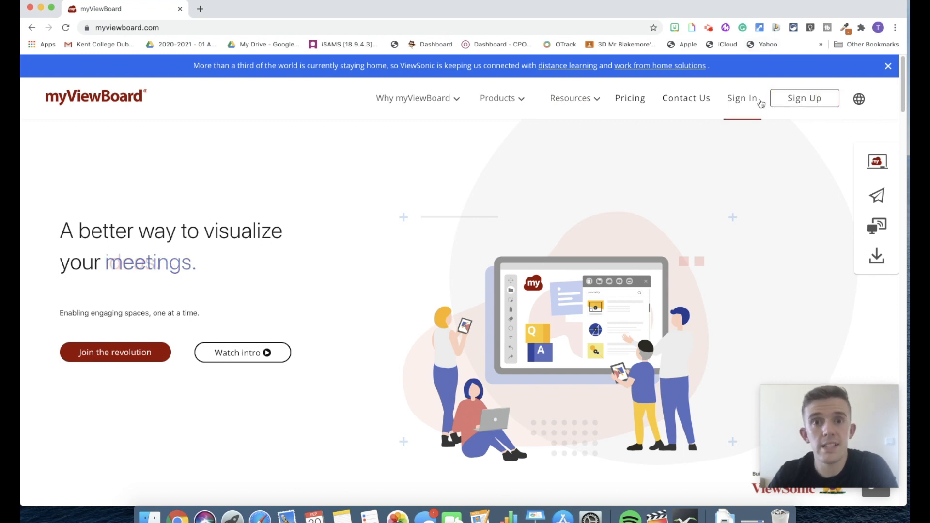
pyautogui.click(741, 98)
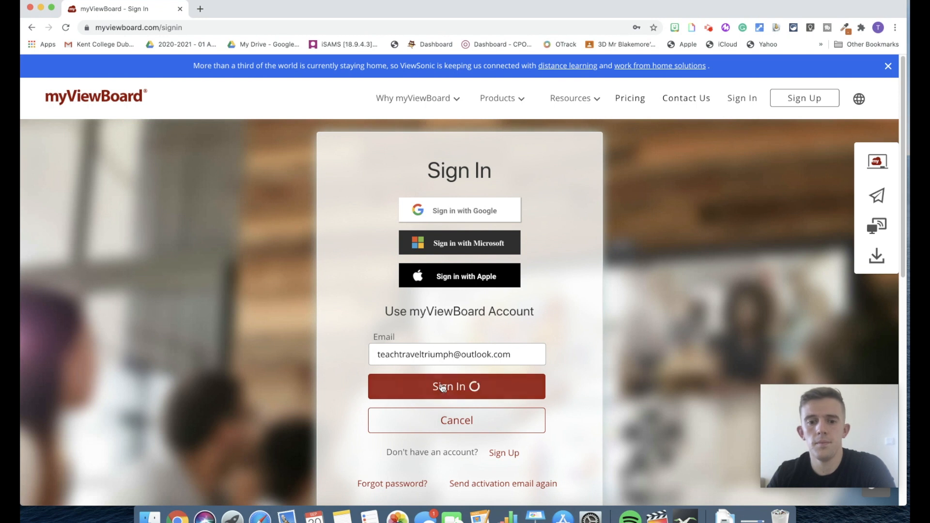
pyautogui.click(456, 386)
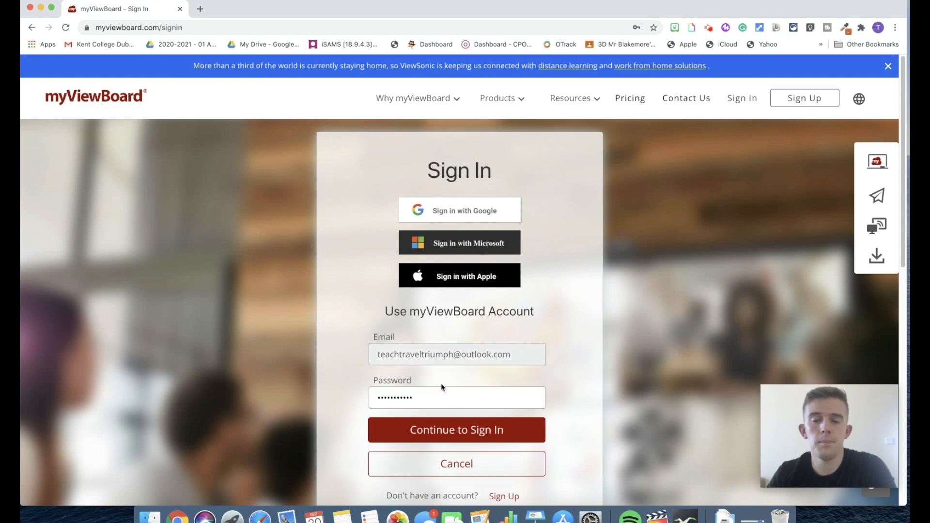
pyautogui.click(456, 431)
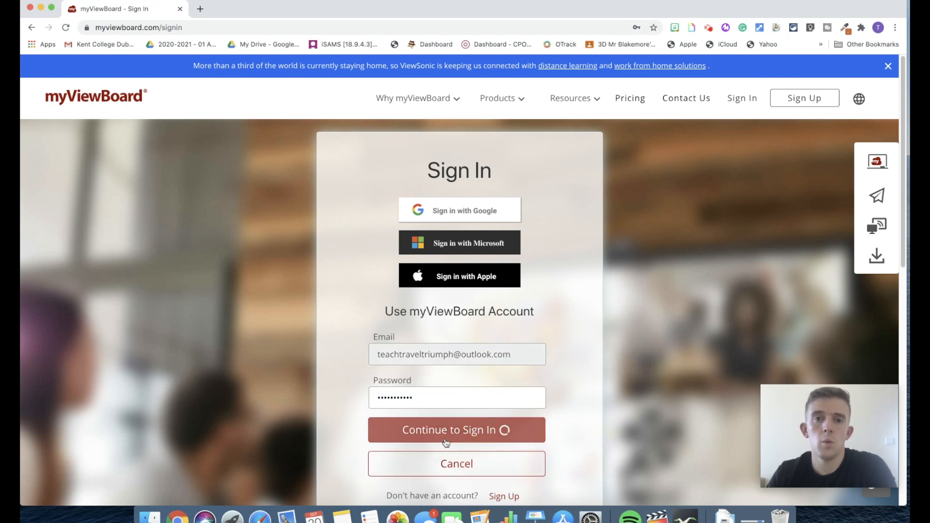
pyautogui.click(456, 429)
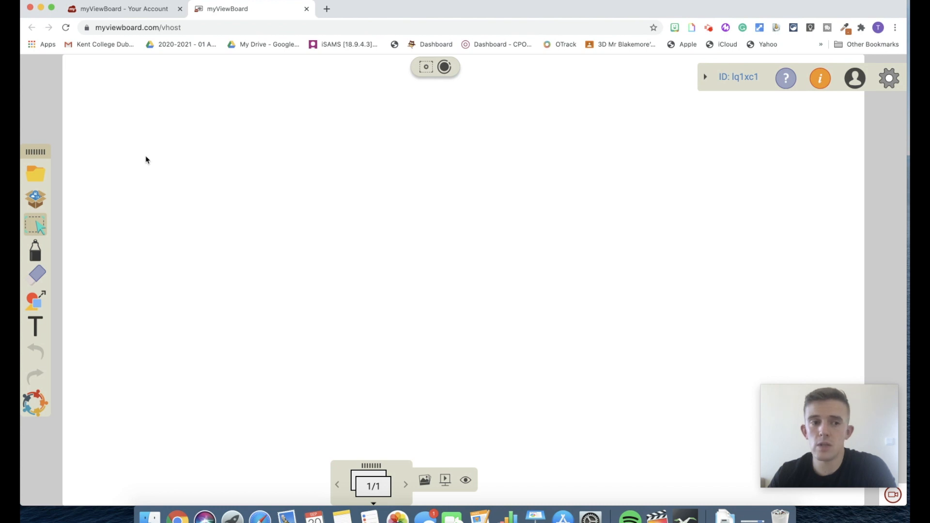
pyautogui.moveTo(35, 173)
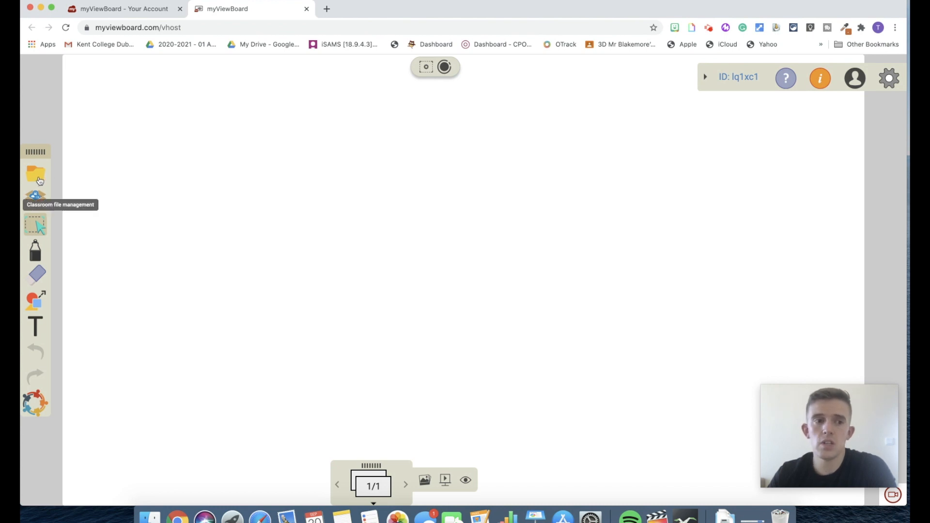
pyautogui.click(35, 173)
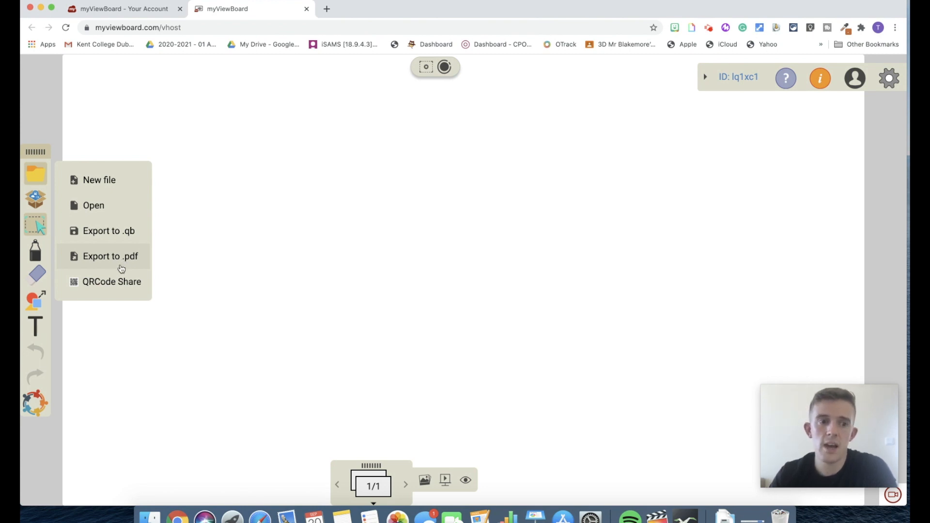
pyautogui.click(109, 256)
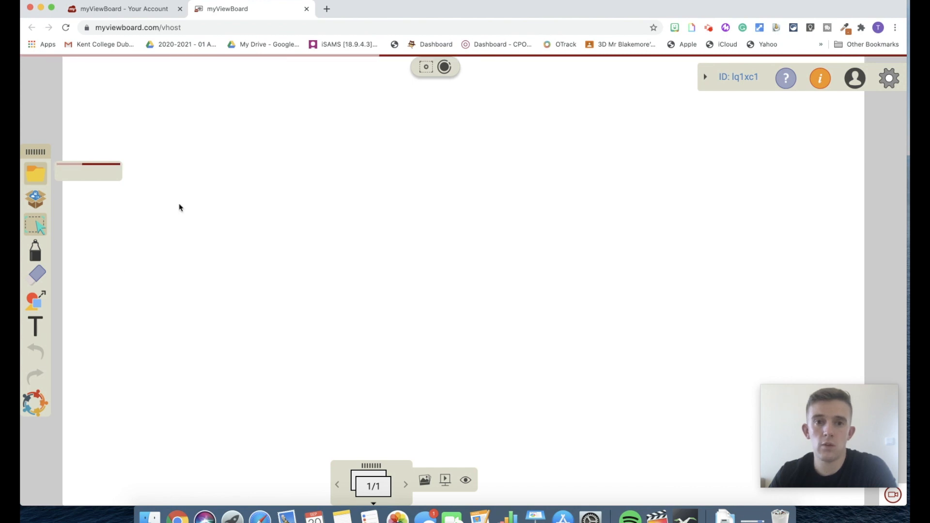
pyautogui.moveTo(78, 220)
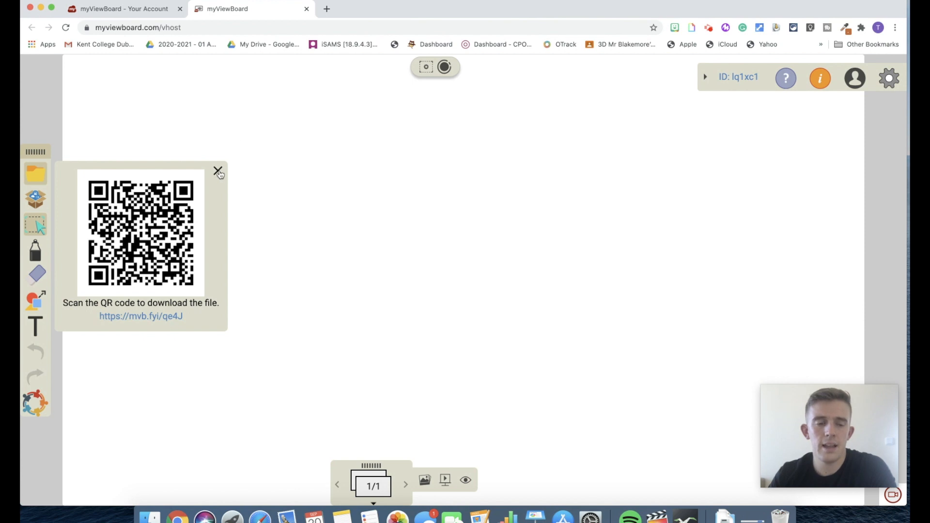
pyautogui.click(218, 170)
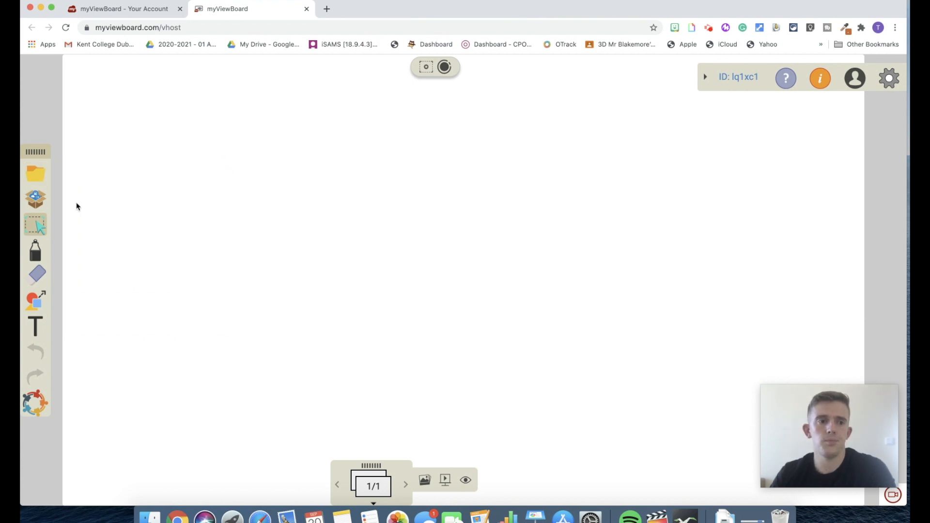
# - Search the embedded browser for 'basketball' and add a basketball image to the canvas
pyautogui.click(35, 200)
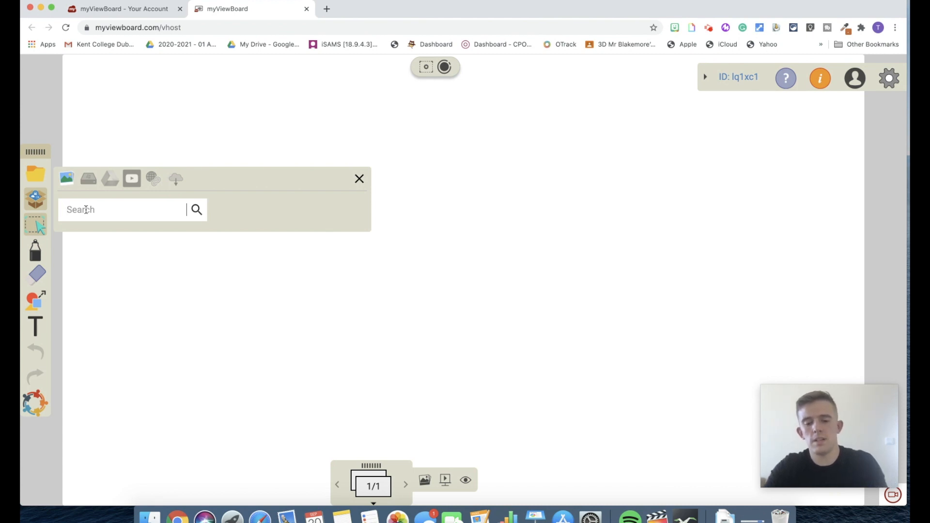
pyautogui.write('basketball')
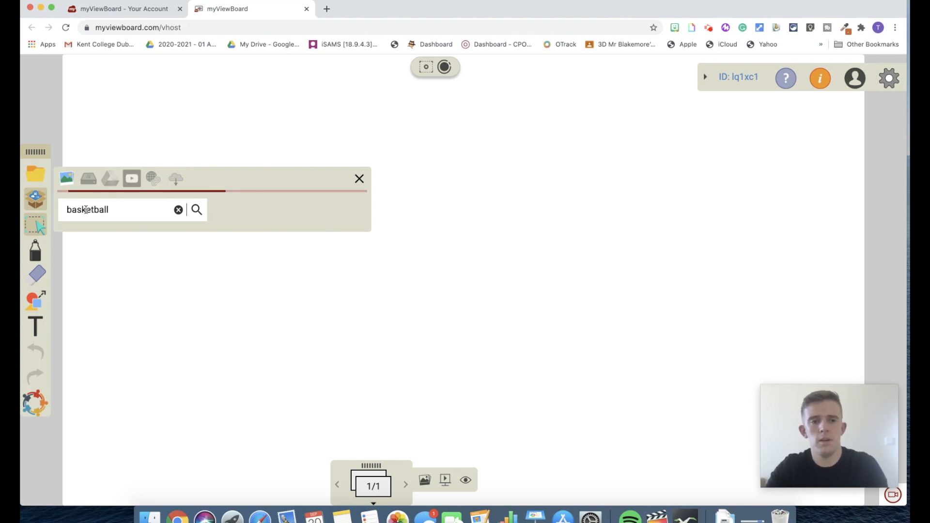
pyautogui.click(196, 209)
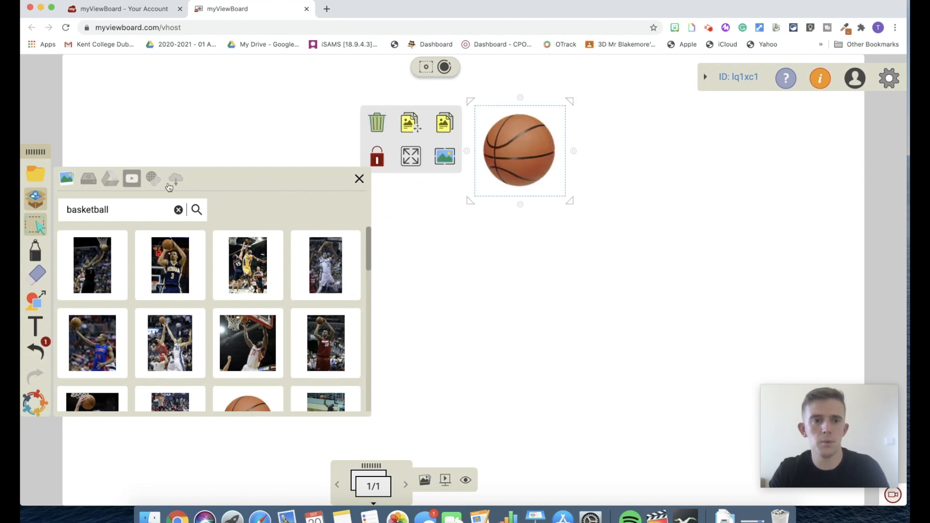
# - Switch the import panel to Google Drive and show its folder list
pyautogui.click(67, 178)
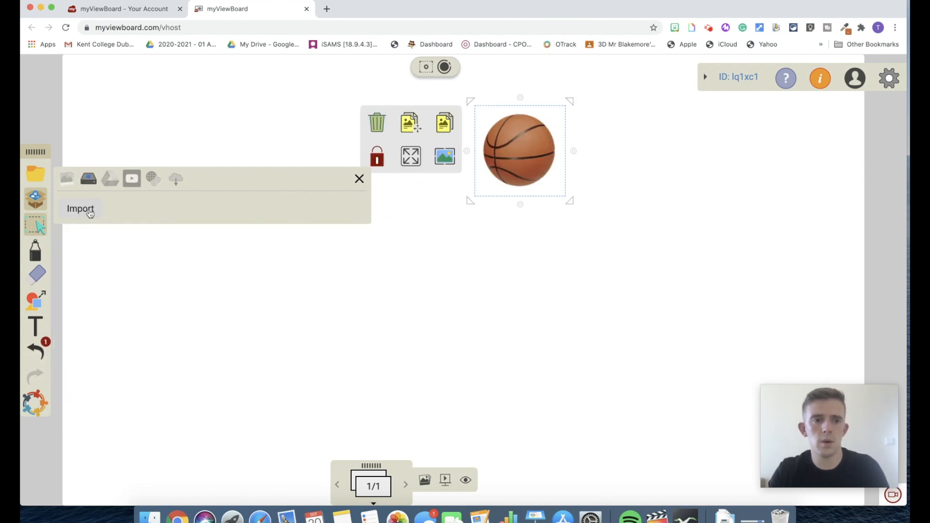
pyautogui.click(109, 179)
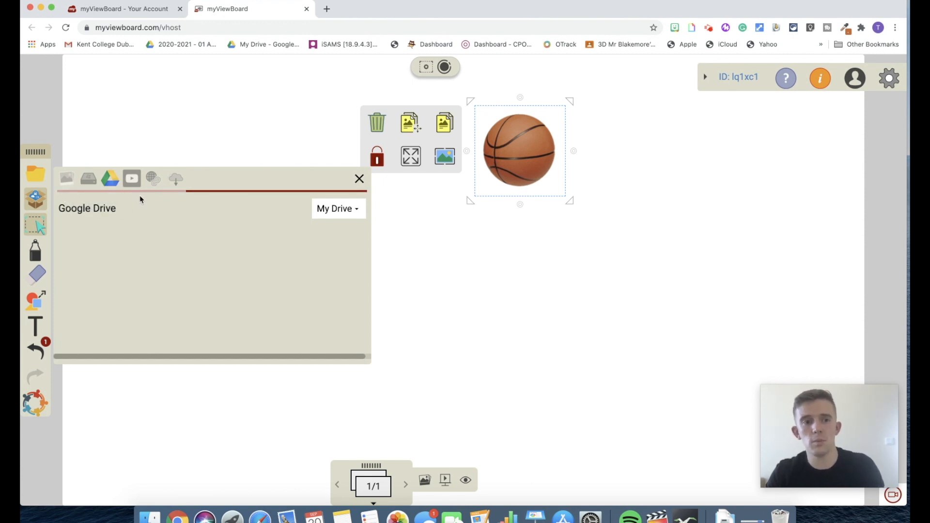
pyautogui.click(109, 178)
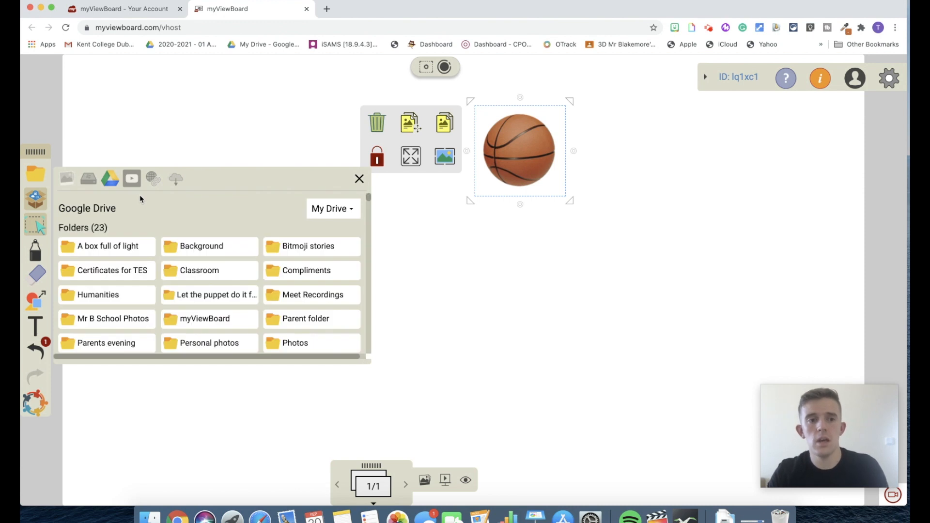
pyautogui.moveTo(131, 178)
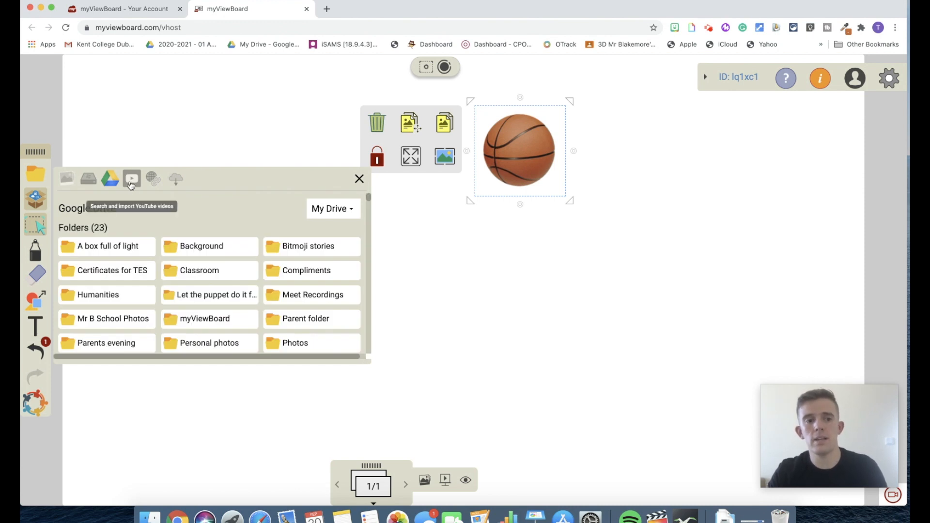
# - Search YouTube for 'basketball introduction' and embed the first video result
pyautogui.click(131, 178)
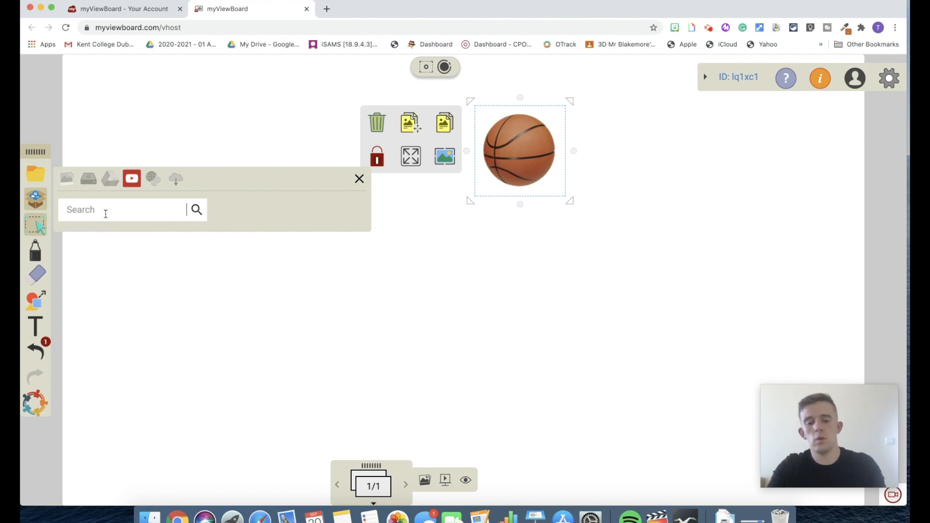
pyautogui.write('basketball introduction')
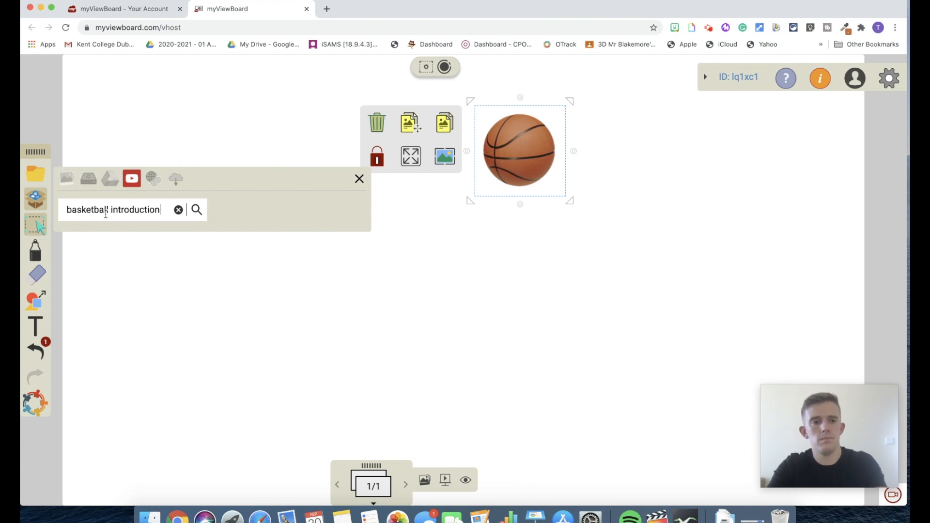
pyautogui.click(196, 209)
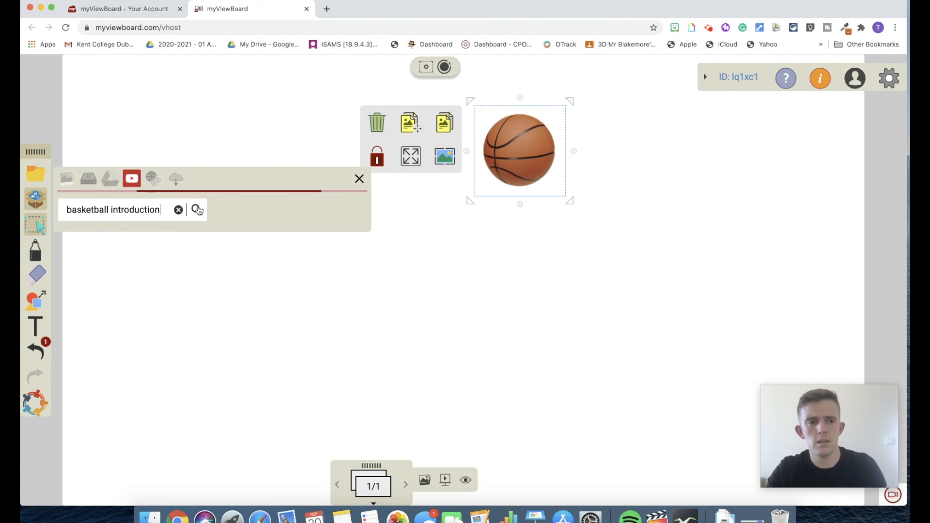
pyautogui.click(197, 209)
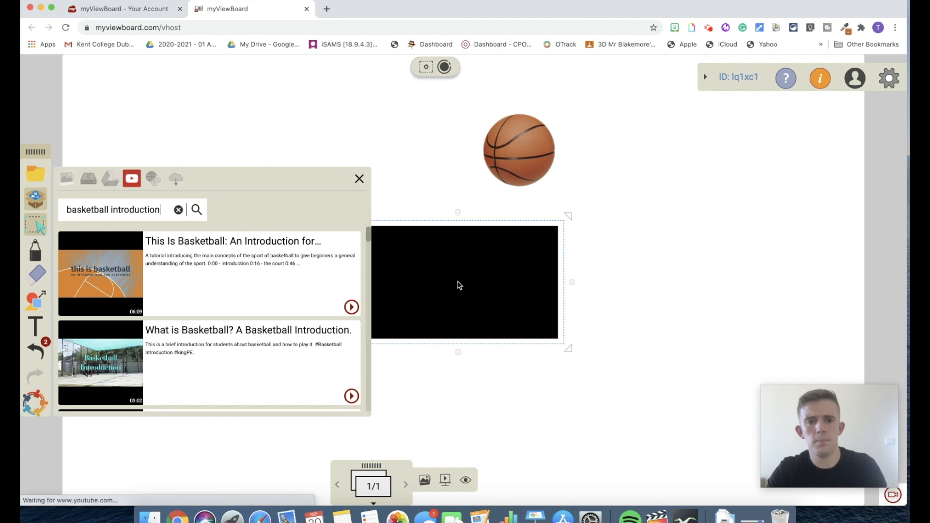
# - Move the embedded video left so it sits below the basketball image
pyautogui.click(351, 307)
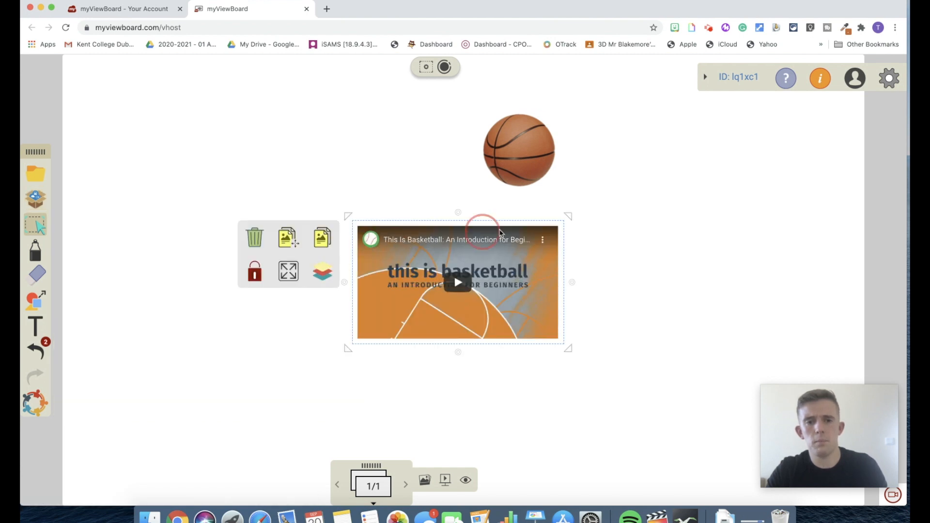
pyautogui.moveTo(458, 282); pyautogui.dragTo(347, 238)
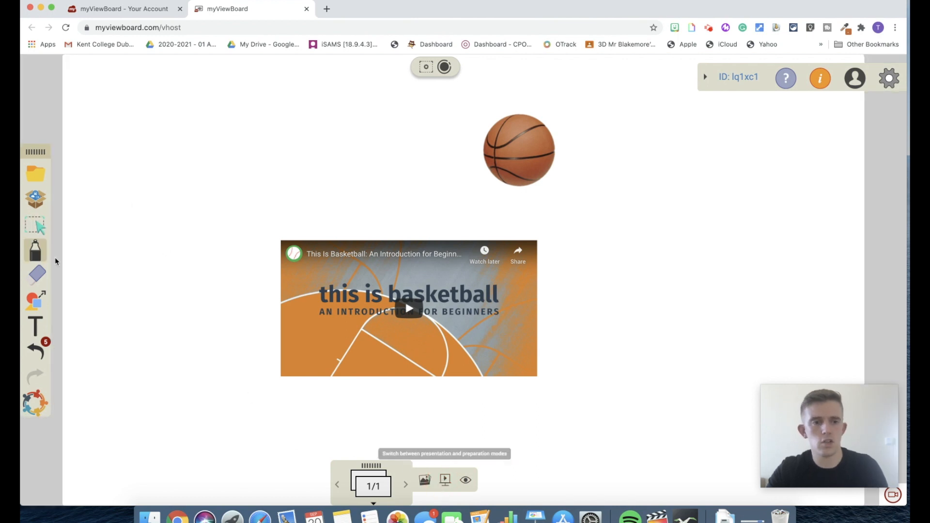
# - Insert the animated swimmer widget from the library onto the canvas and close the library
pyautogui.click(34, 199)
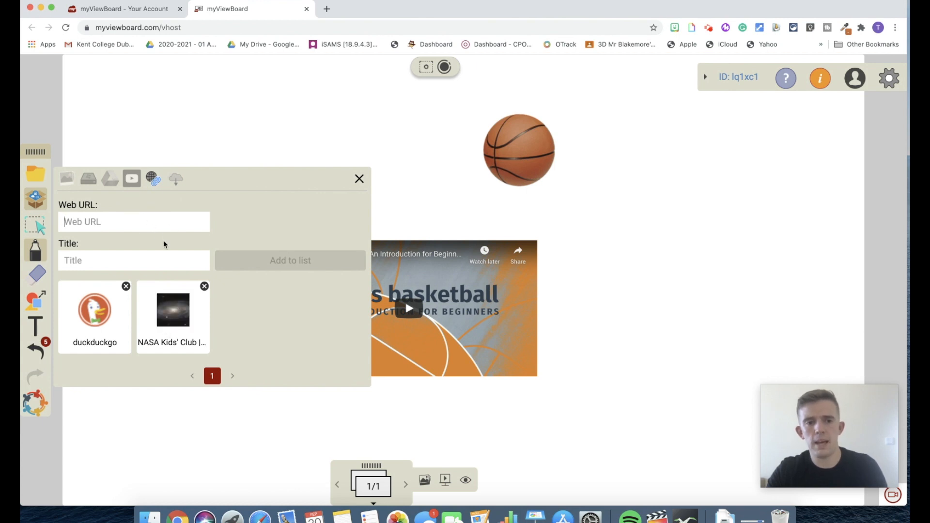
pyautogui.moveTo(231, 177)
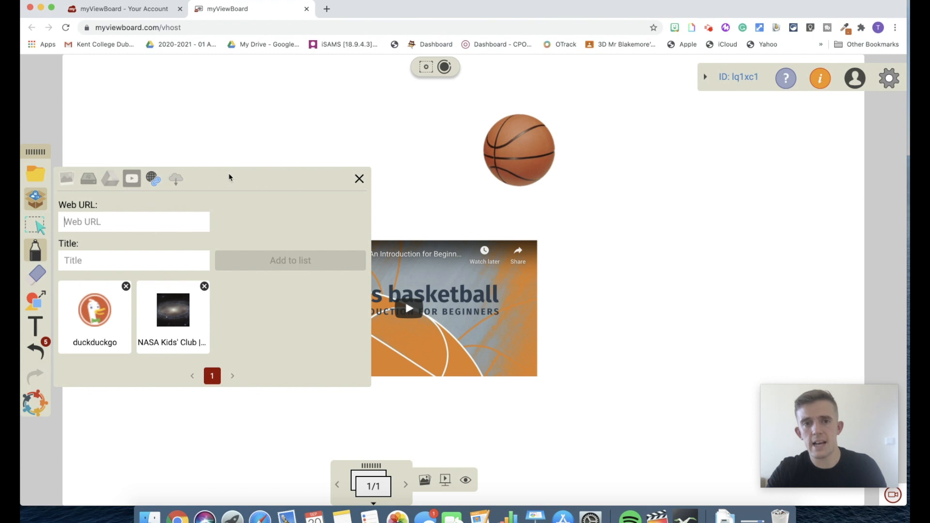
pyautogui.click(175, 178)
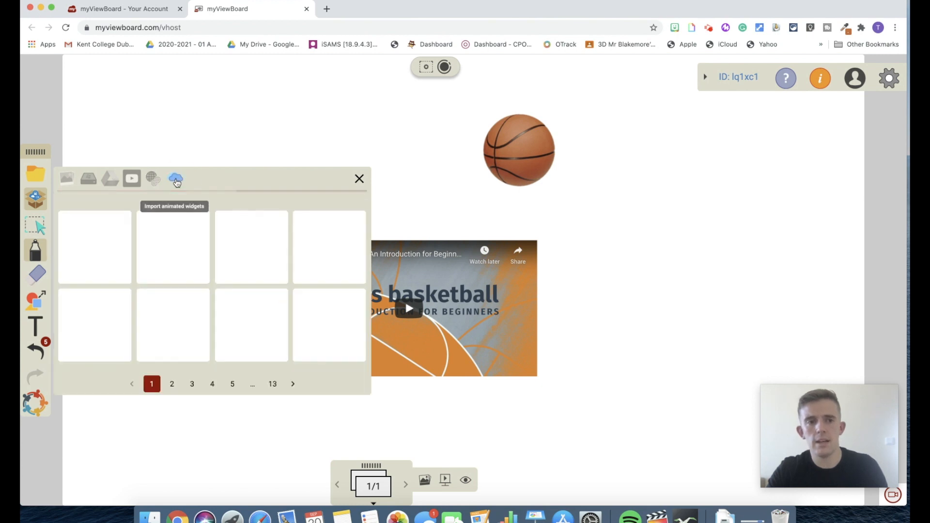
pyautogui.click(175, 179)
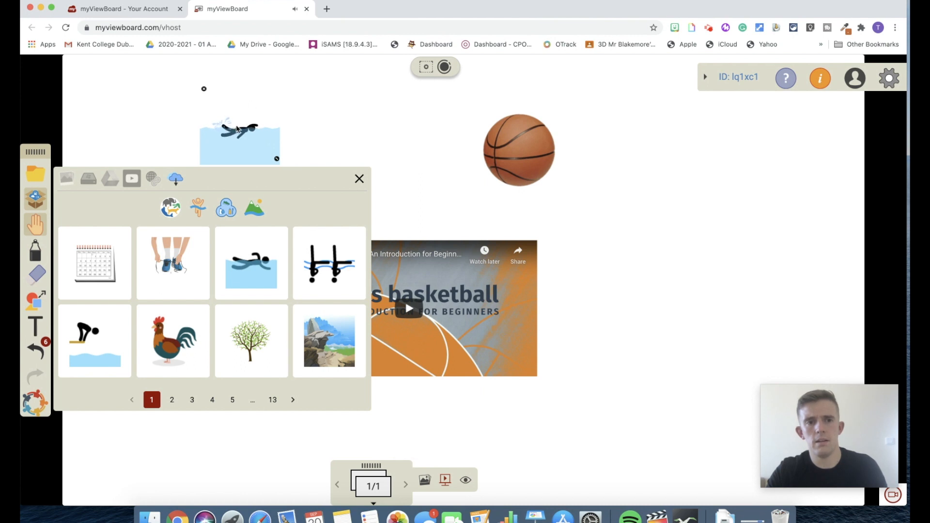
pyautogui.click(238, 129)
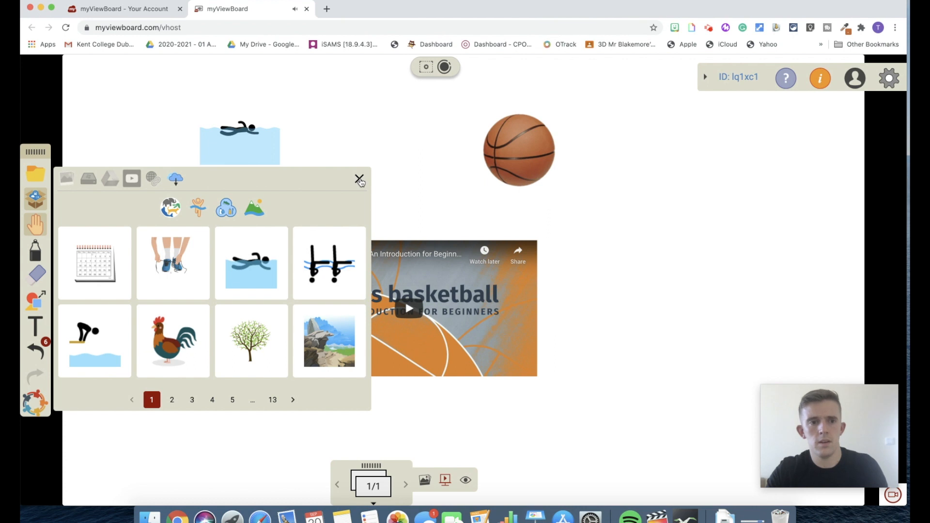
pyautogui.click(359, 178)
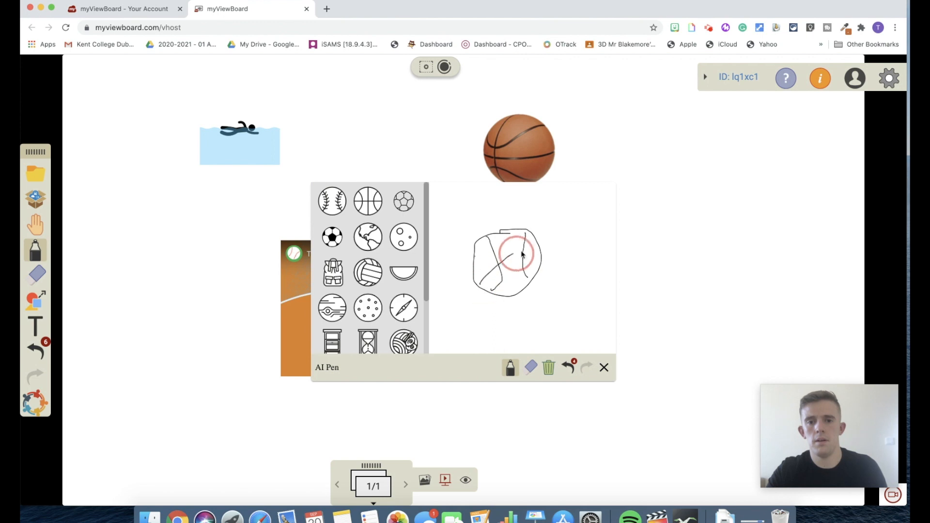
# - Replace the circle sketch with the AI basketball drawing, then undo to clear the page
pyautogui.click(368, 200)
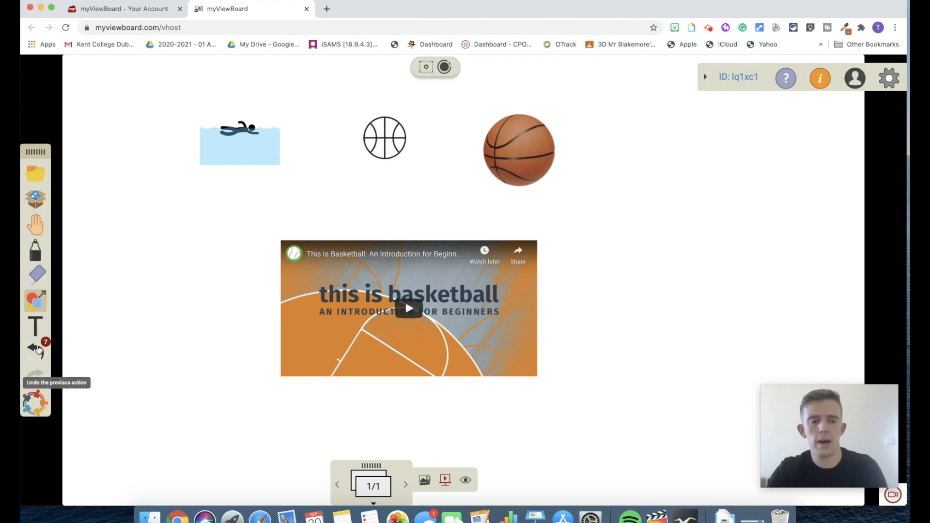
pyautogui.click(35, 349)
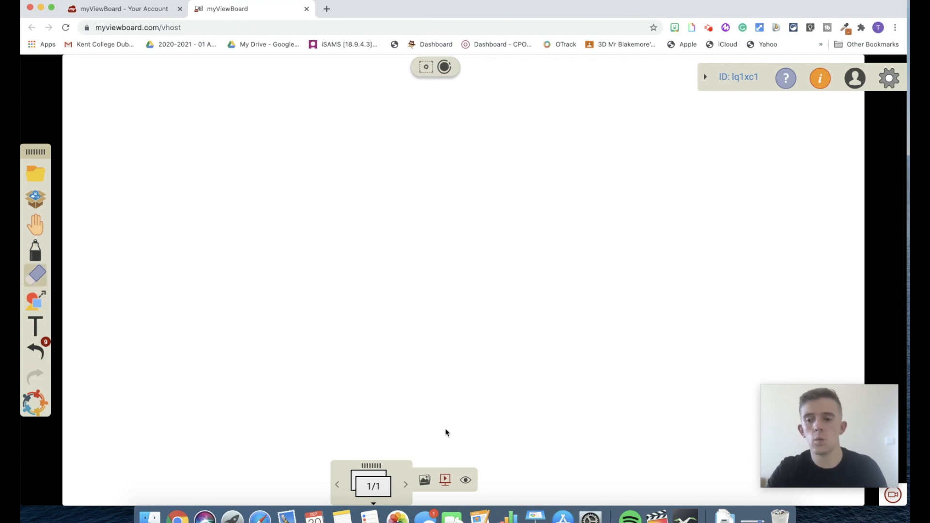
pyautogui.moveTo(430, 475)
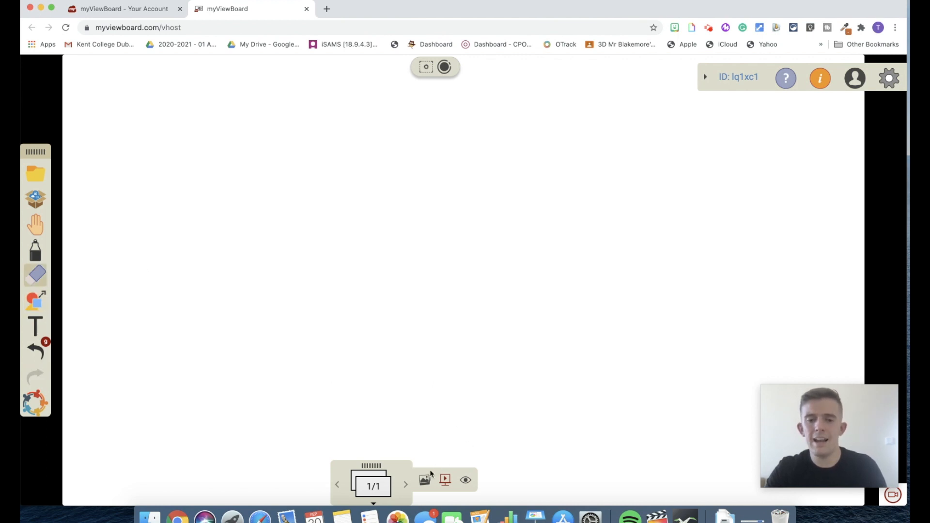
# - Browse the Lines backgrounds, apply a lined one to this page, then close the library
pyautogui.click(424, 479)
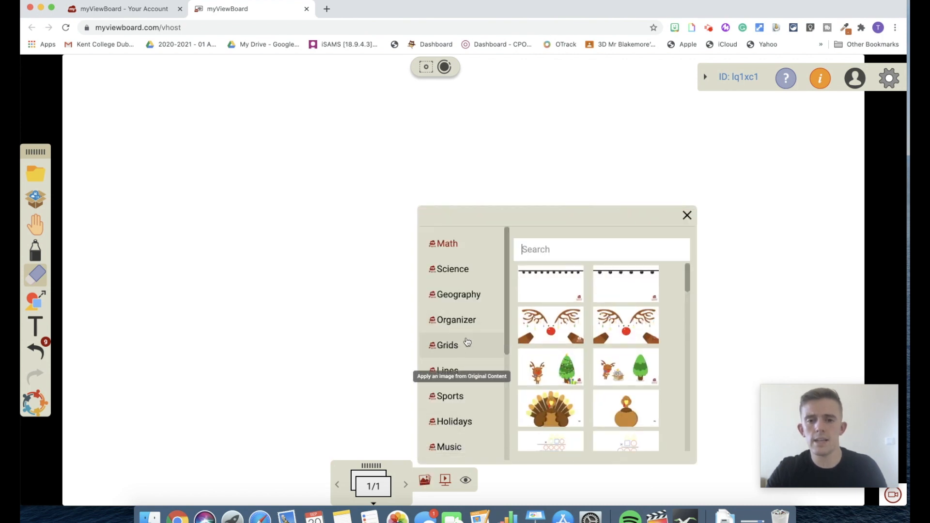
pyautogui.click(447, 370)
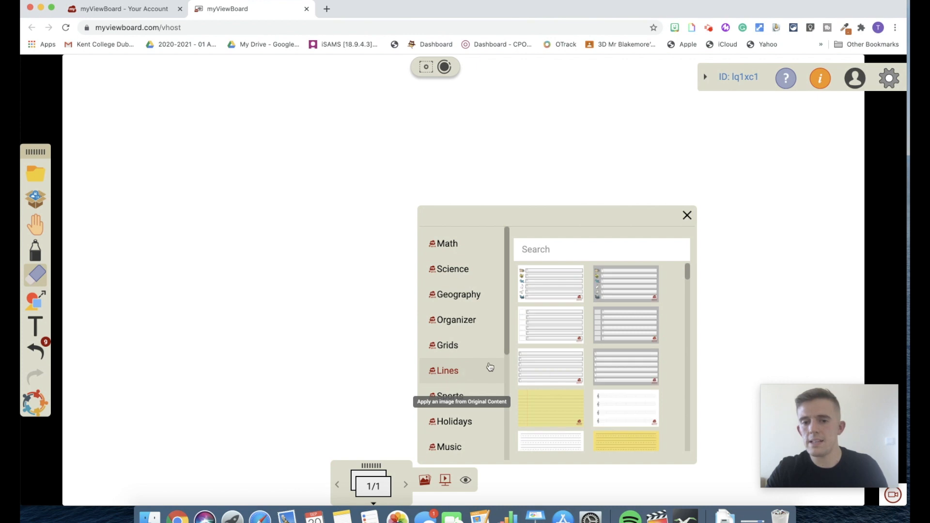
pyautogui.click(550, 408)
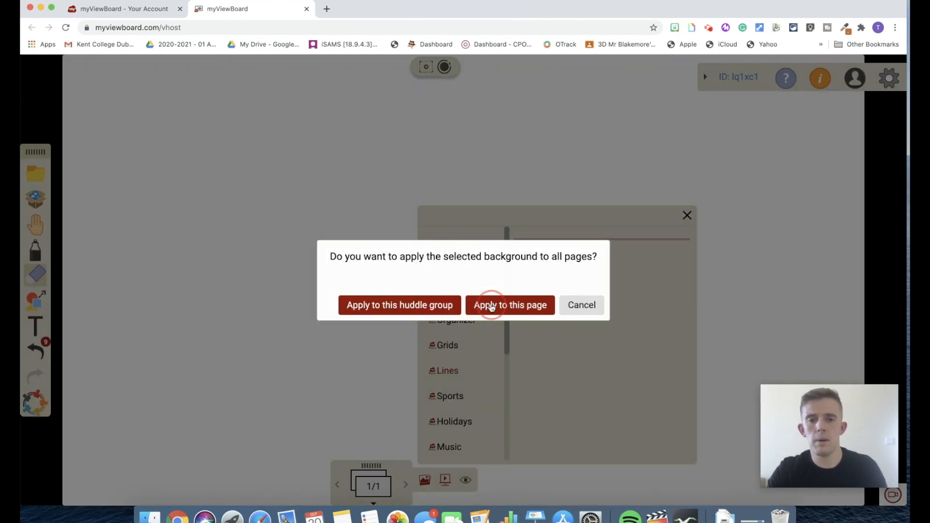
pyautogui.click(510, 305)
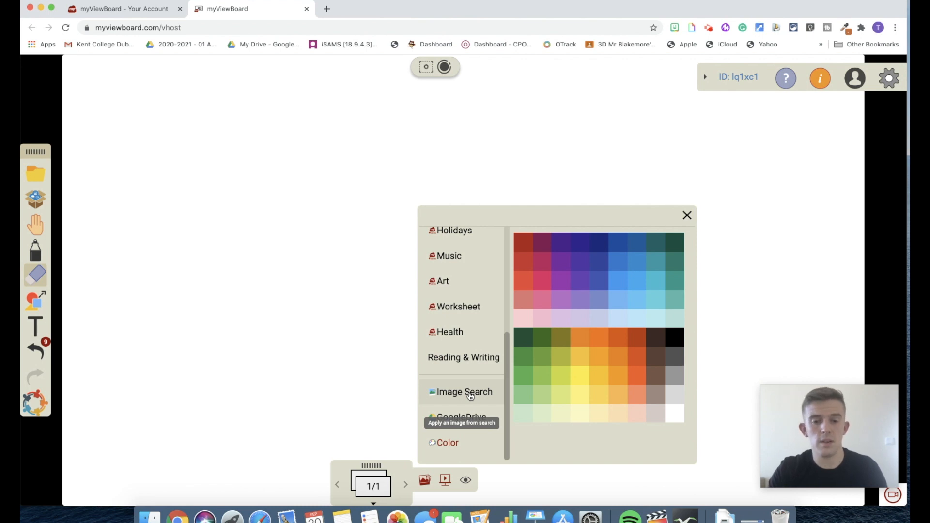
pyautogui.moveTo(460, 417)
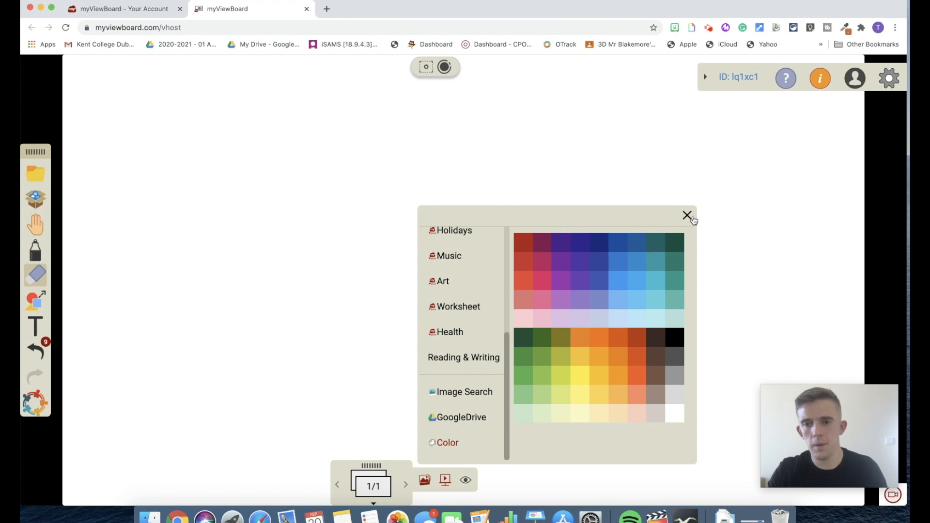
pyautogui.click(686, 215)
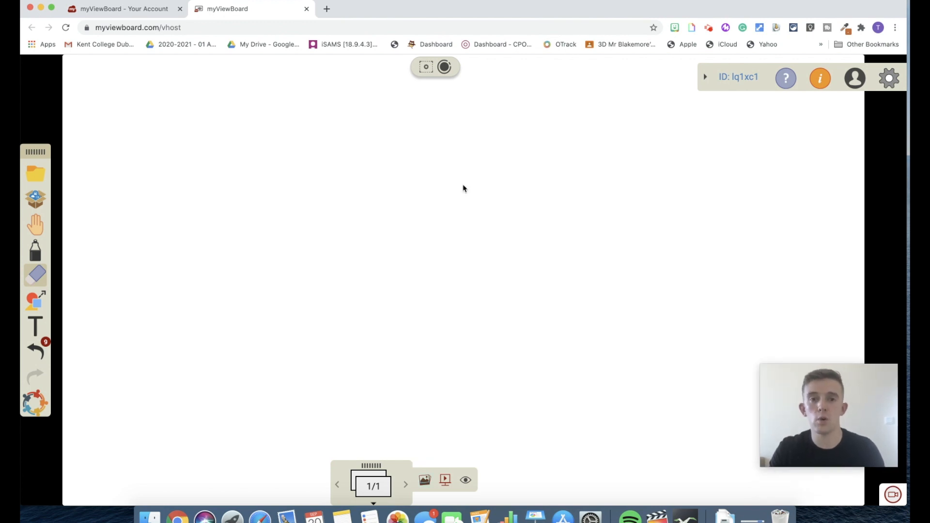
pyautogui.moveTo(456, 117)
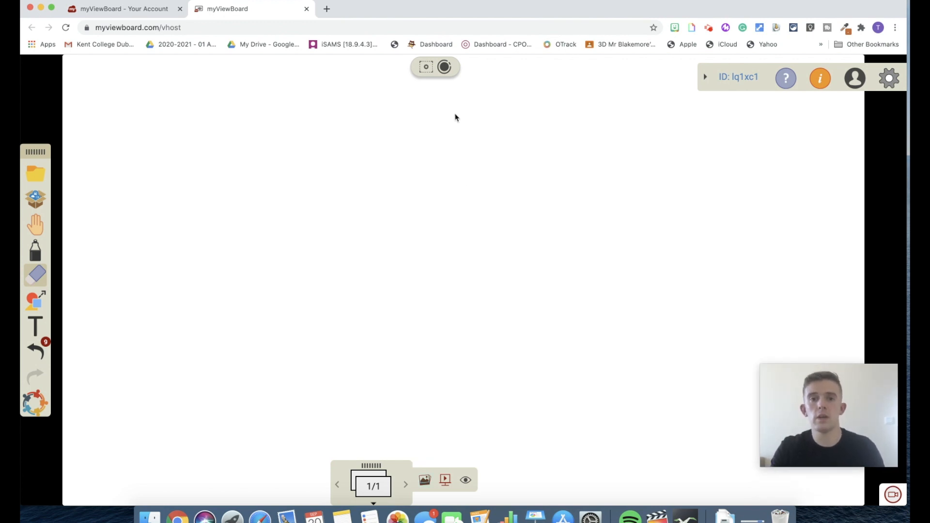
# - Bring up Chrome's Share your screen prompt from the screen-share control
pyautogui.click(445, 66)
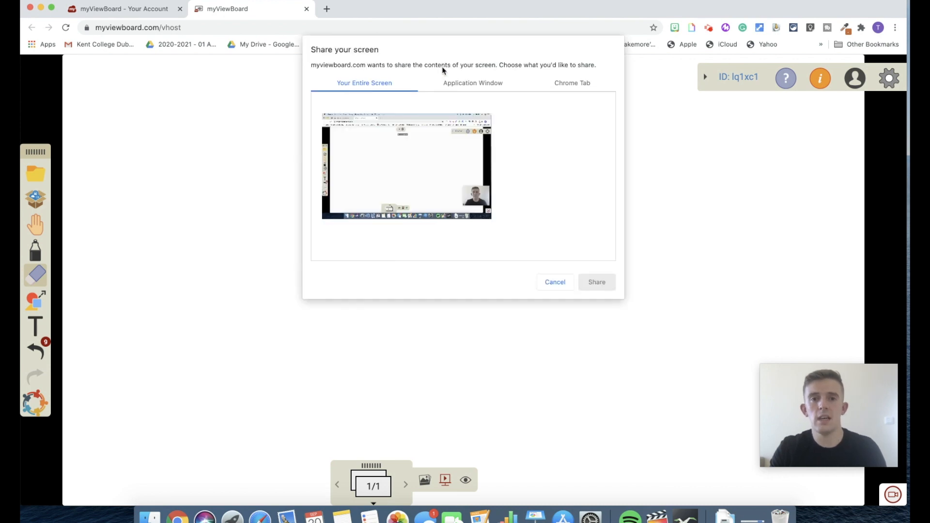
pyautogui.click(554, 282)
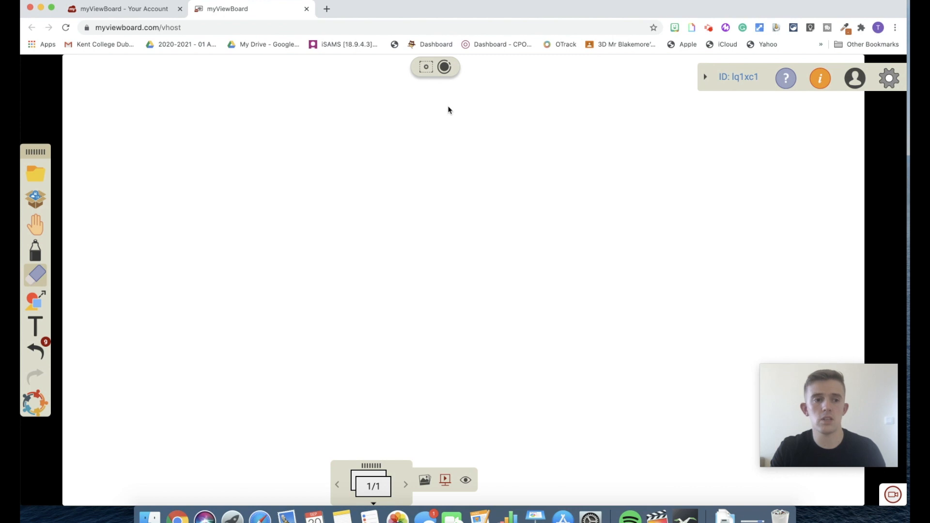
pyautogui.click(426, 67)
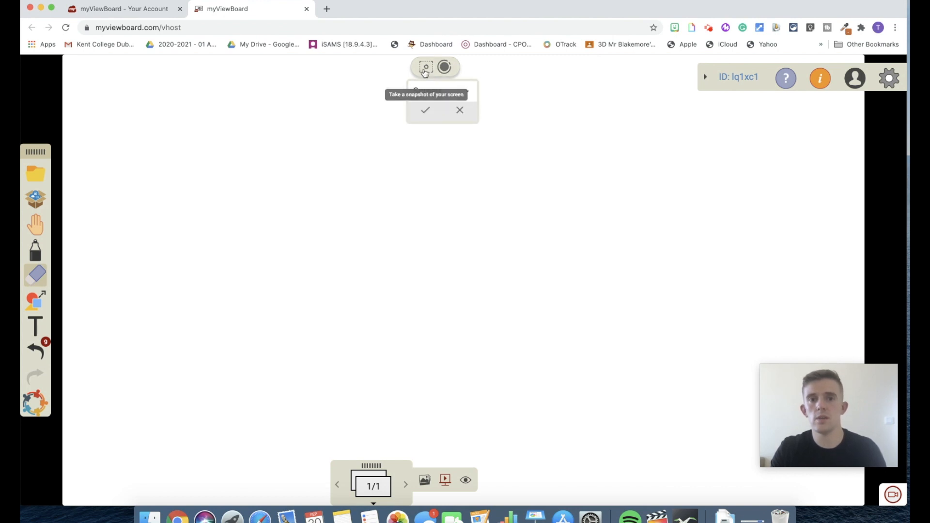
pyautogui.click(424, 67)
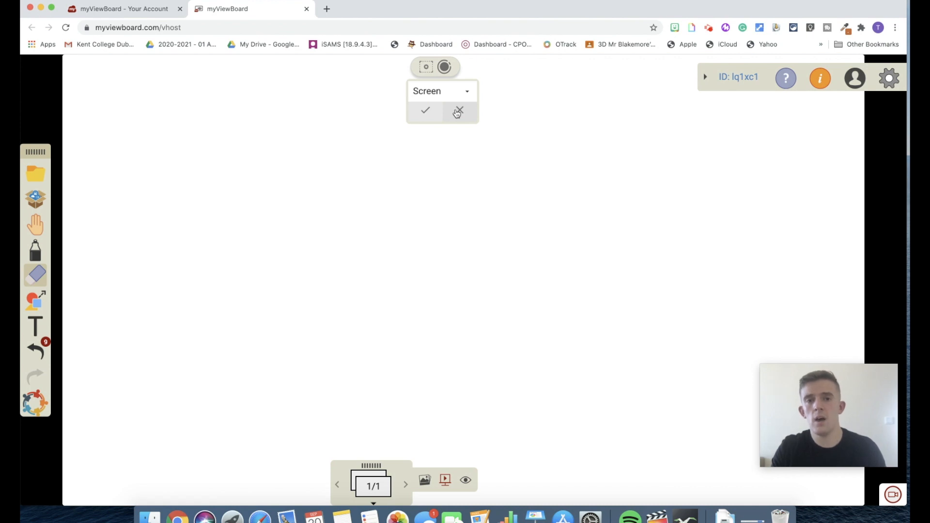
pyautogui.click(458, 111)
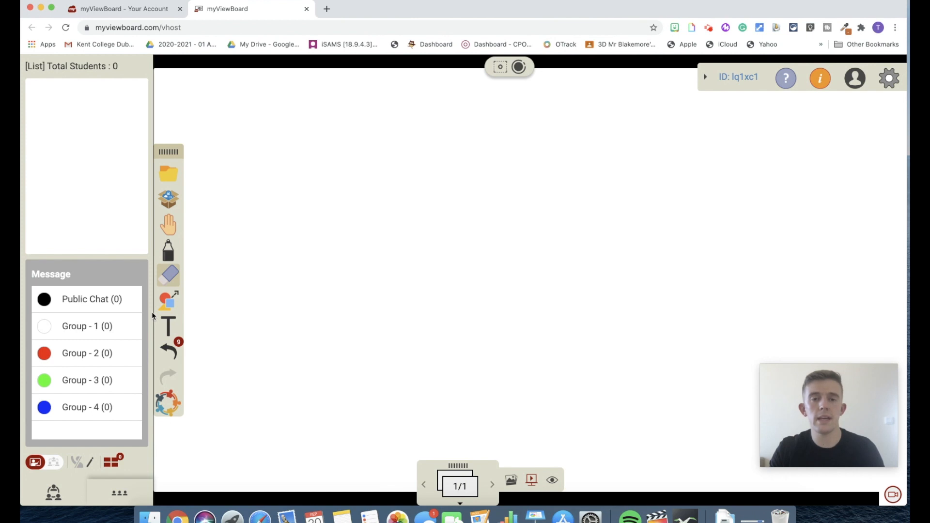
pyautogui.moveTo(111, 249)
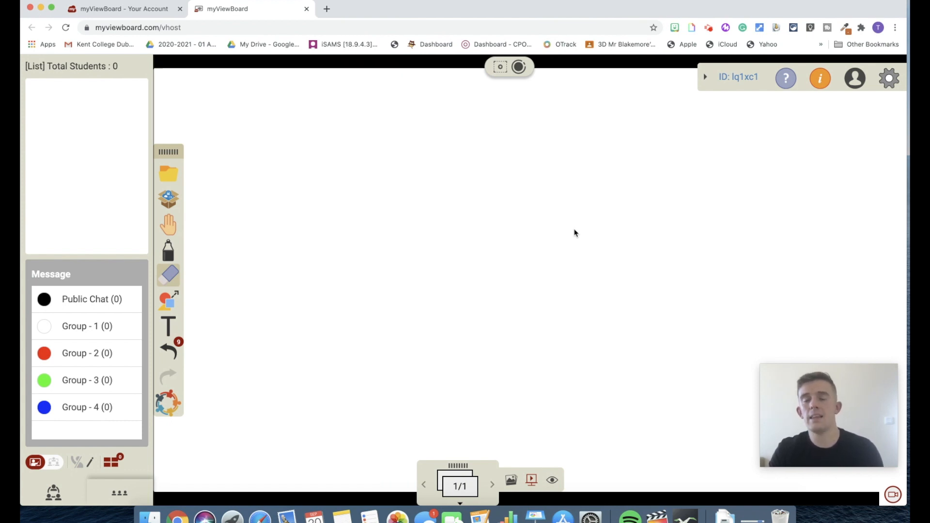
# - Show the Join myViewBoard card with QR code, class code and join link
pyautogui.click(739, 78)
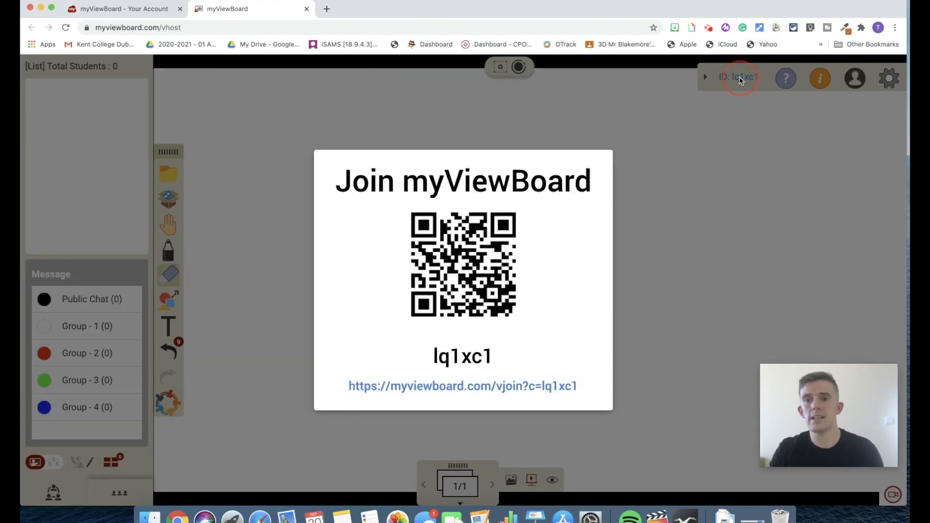
pyautogui.moveTo(587, 244)
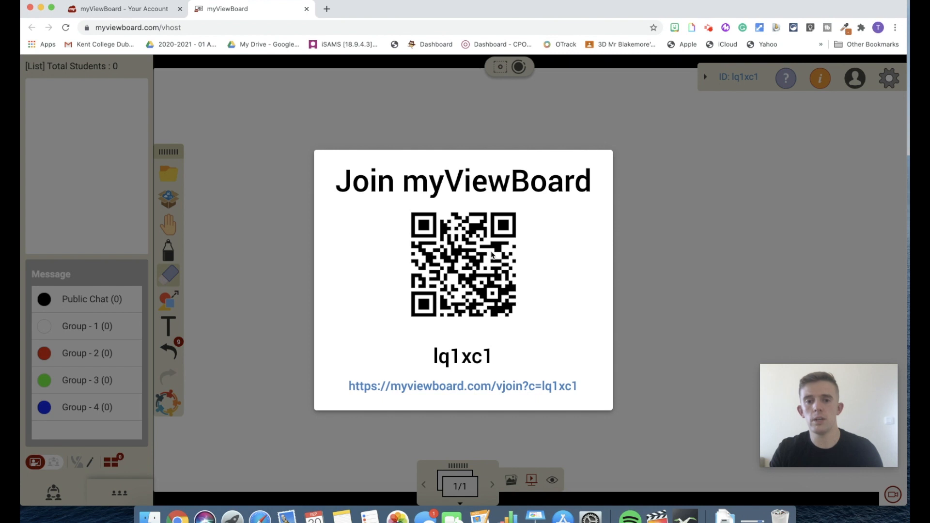
pyautogui.moveTo(461, 289)
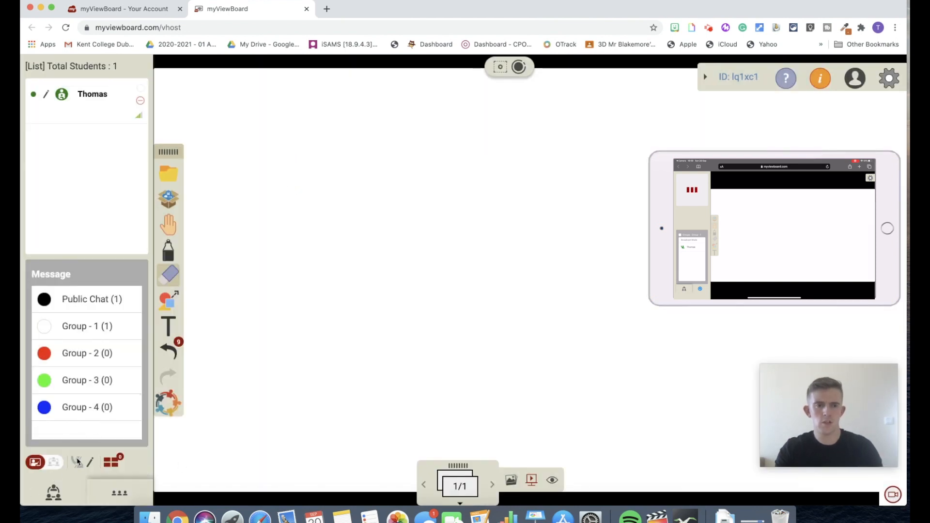
pyautogui.moveTo(511, 480)
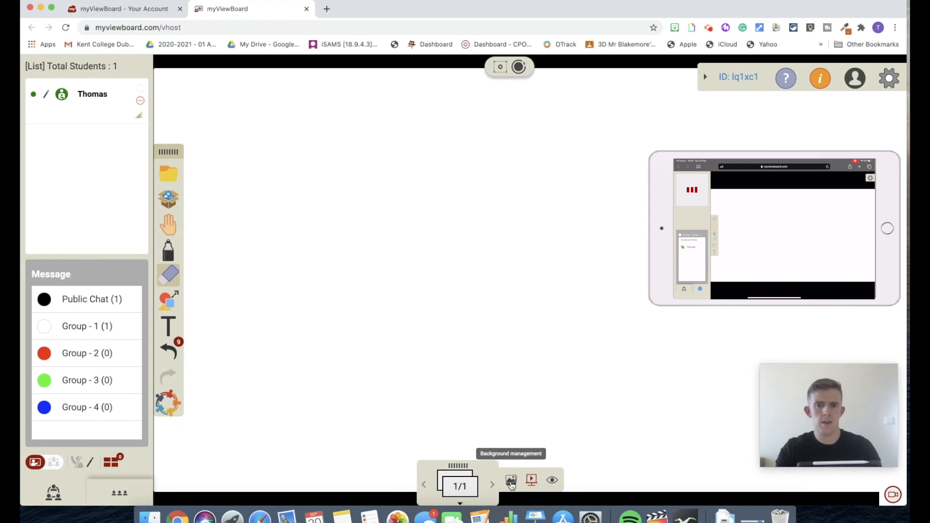
# - Apply the yellow lined-paper background to this page
pyautogui.click(511, 480)
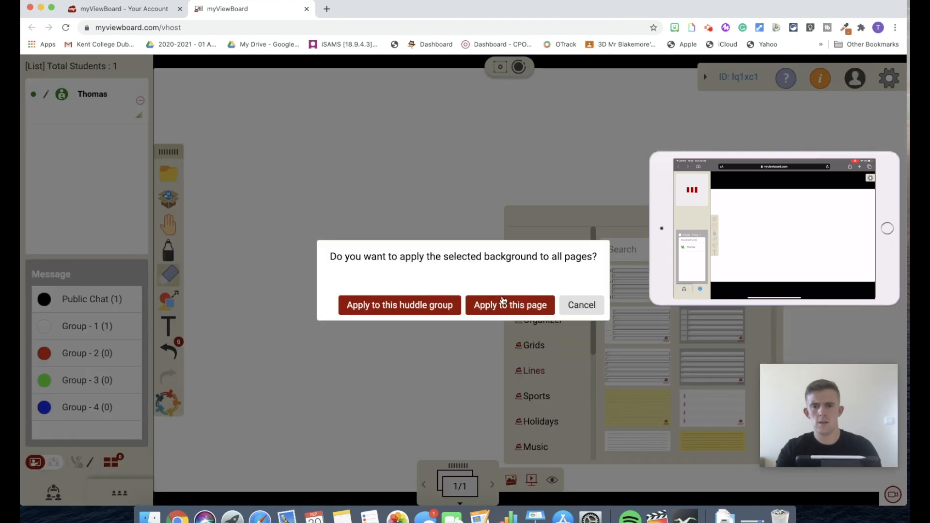
pyautogui.click(508, 305)
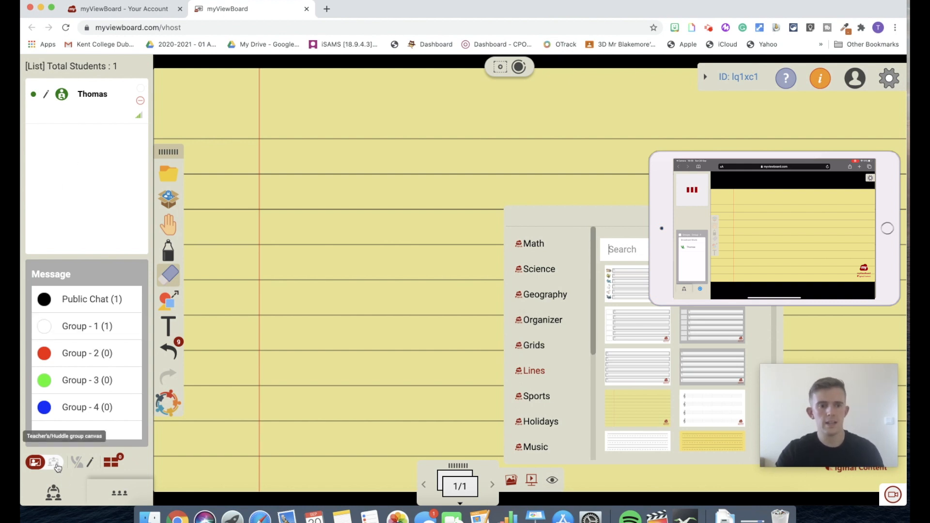
pyautogui.moveTo(97, 332)
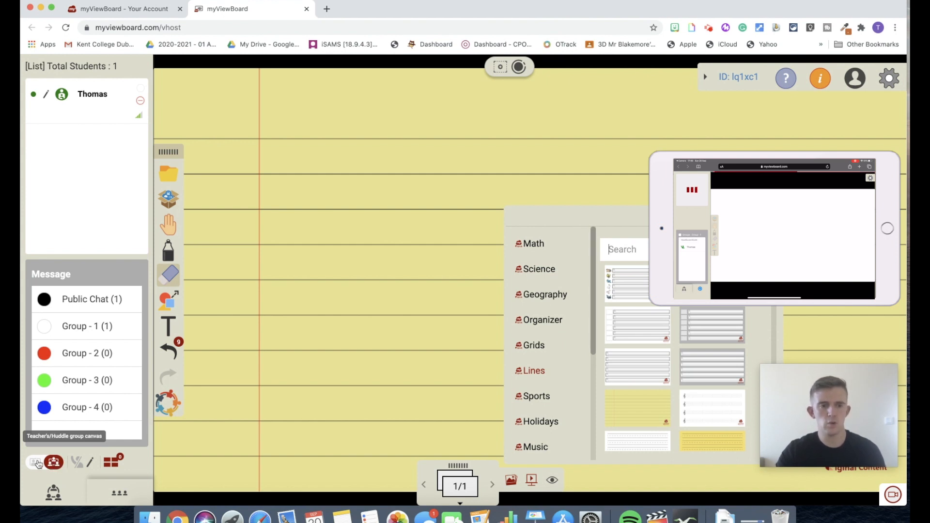
# - Switch to huddle group canvases, choose the number of groups, and enlarge the student preview
pyautogui.click(35, 462)
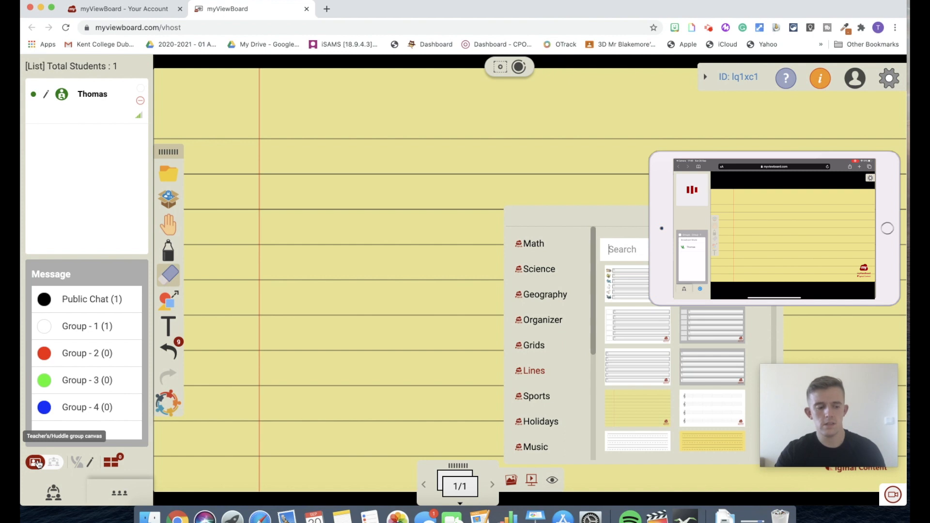
pyautogui.click(54, 462)
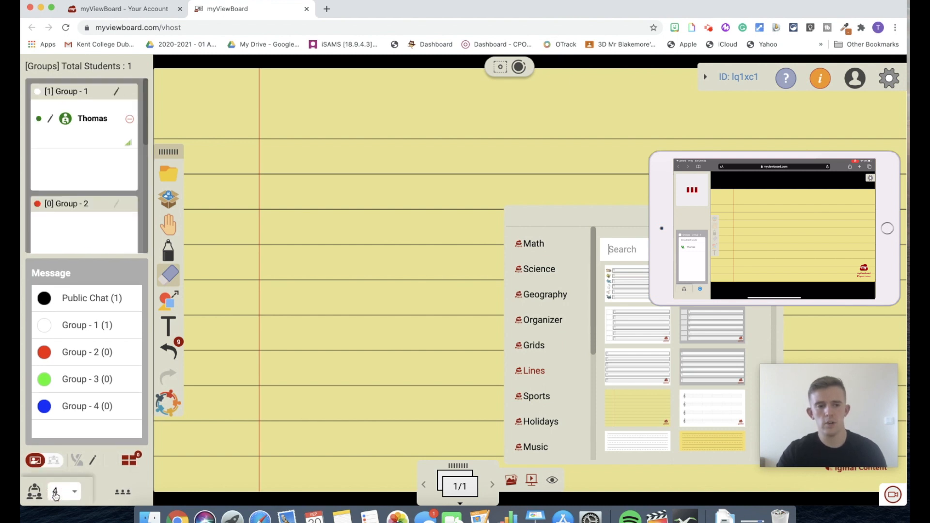
pyautogui.click(64, 491)
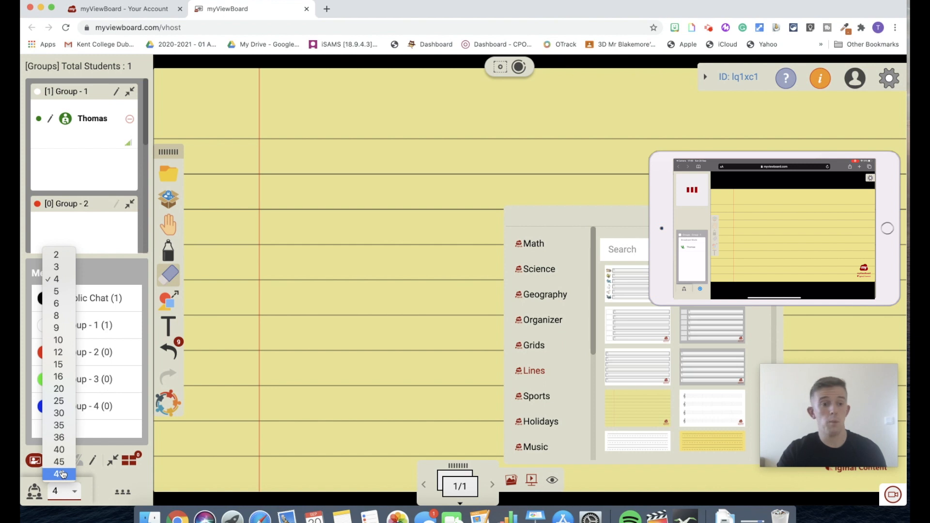
pyautogui.click(59, 474)
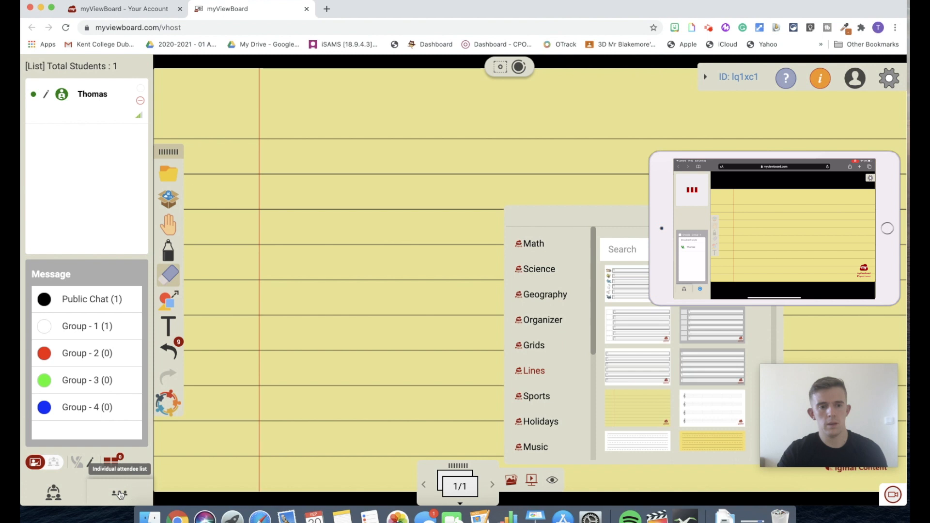
pyautogui.moveTo(64, 233)
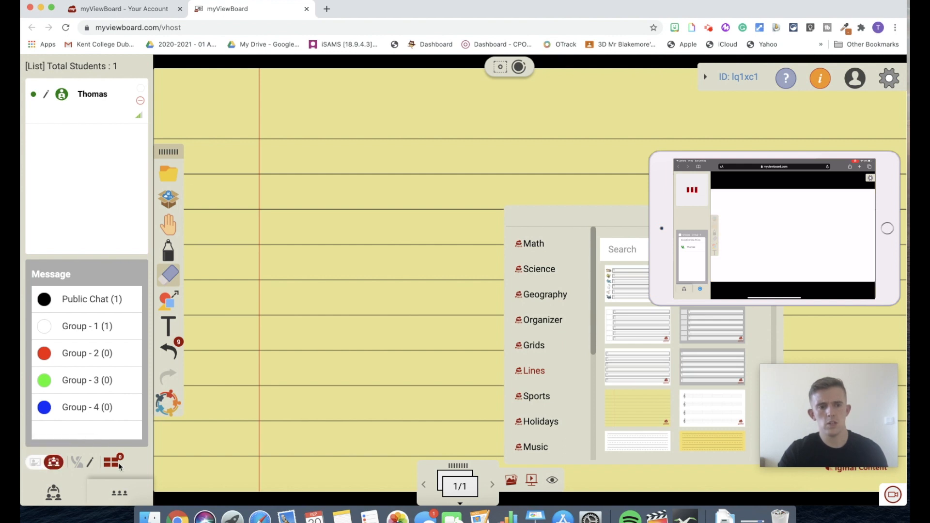
pyautogui.click(112, 462)
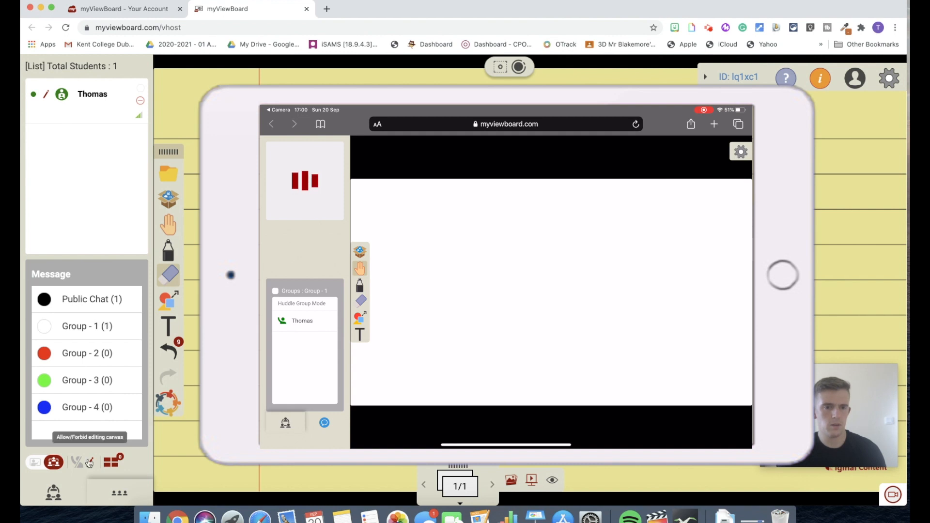
pyautogui.moveTo(112, 463)
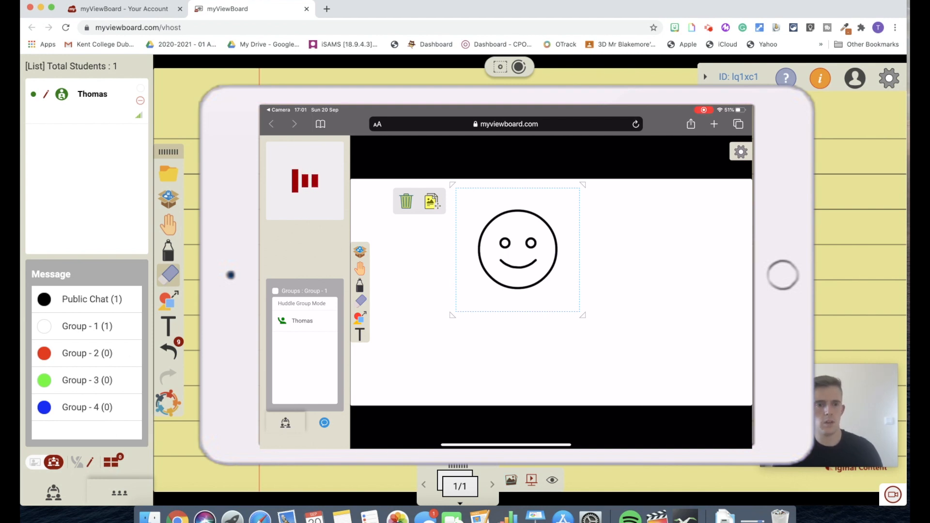
# - Shrink the student tablet preview after the smiley is drawn on the huddle page
pyautogui.click(110, 462)
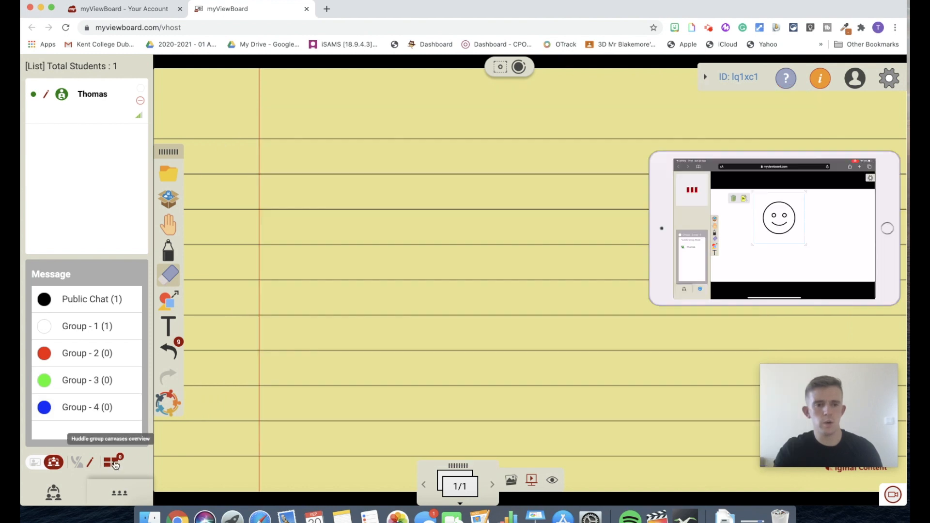
# - Show Group 1's white canvas with the student's smiley on the teacher's board
pyautogui.click(114, 462)
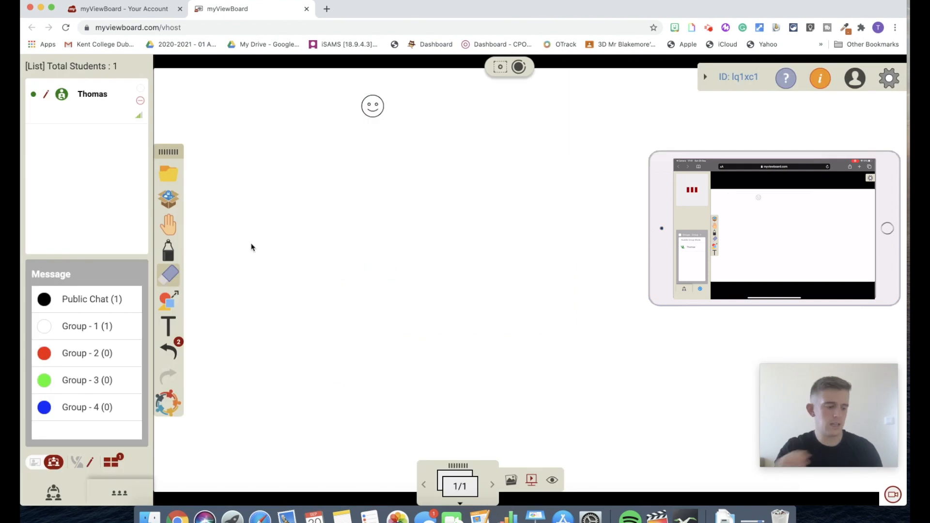
pyautogui.moveTo(118, 453)
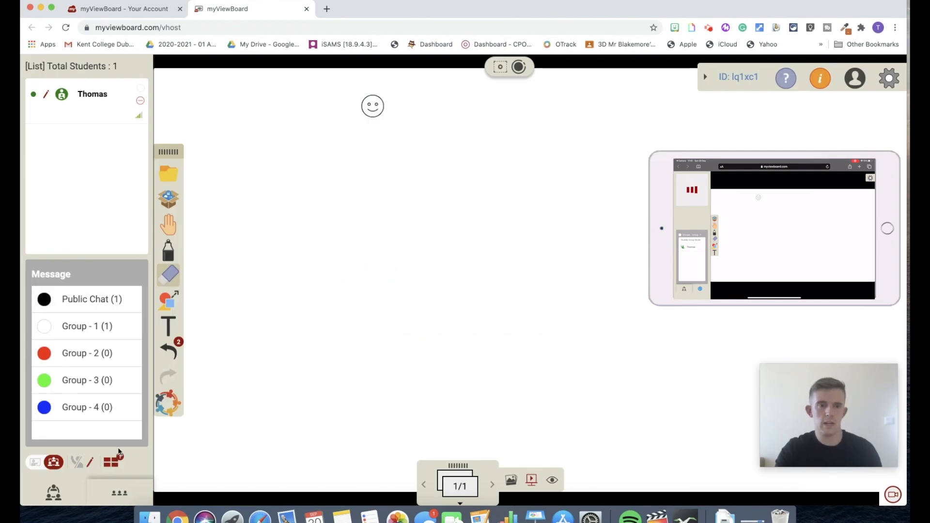
pyautogui.moveTo(113, 462)
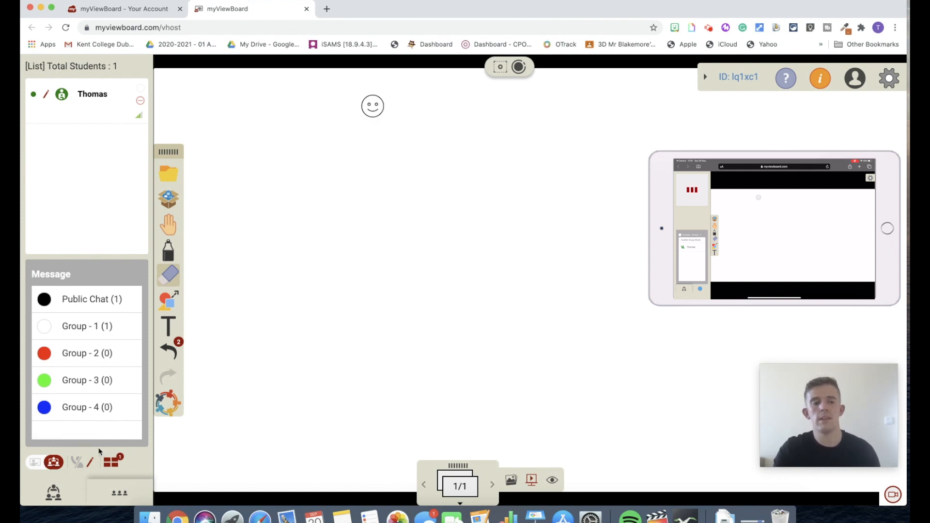
pyautogui.moveTo(118, 493)
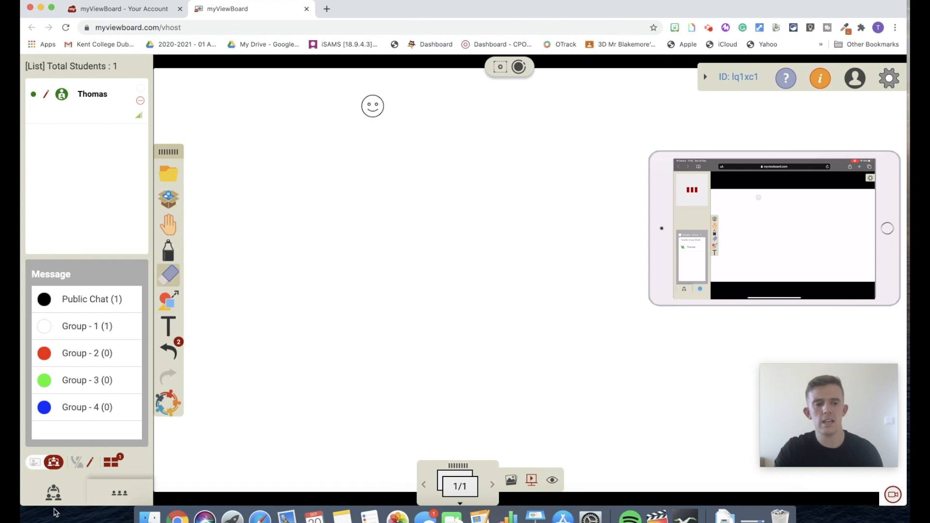
# - Reassign the joined student from Group 1 to Group 2, leaving group counts 0 and 1
pyautogui.click(86, 94)
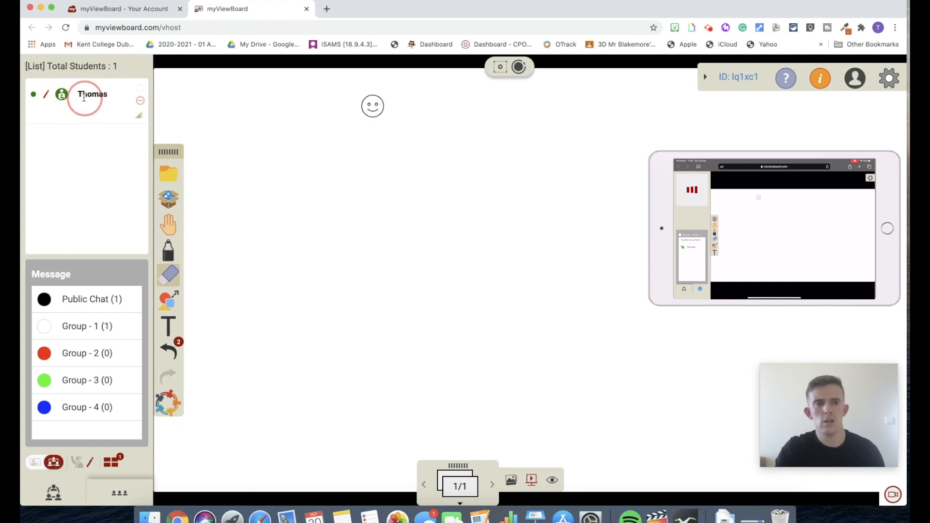
pyautogui.click(52, 461)
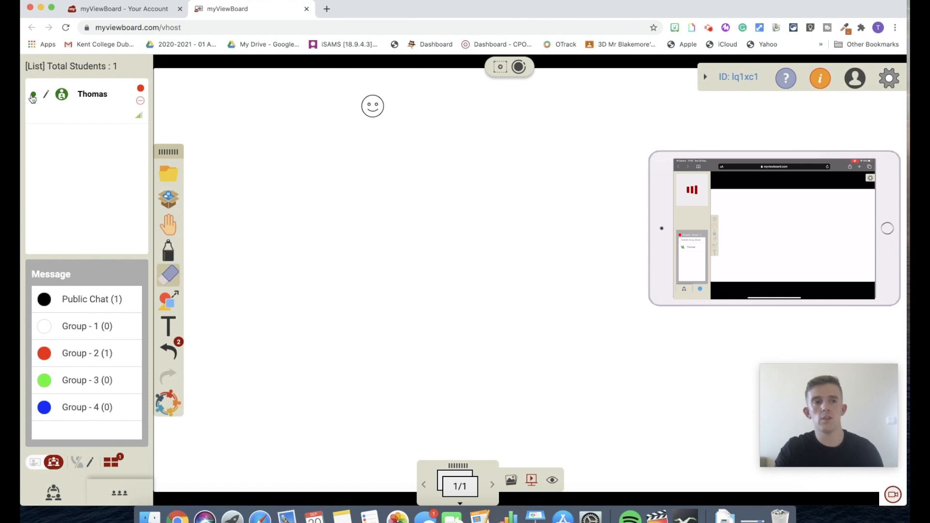
pyautogui.moveTo(33, 94)
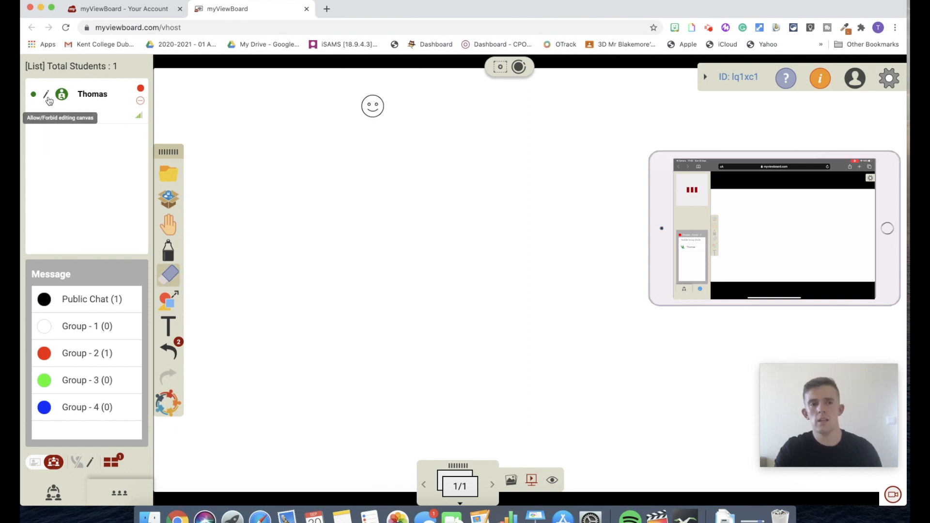
pyautogui.moveTo(335, 463)
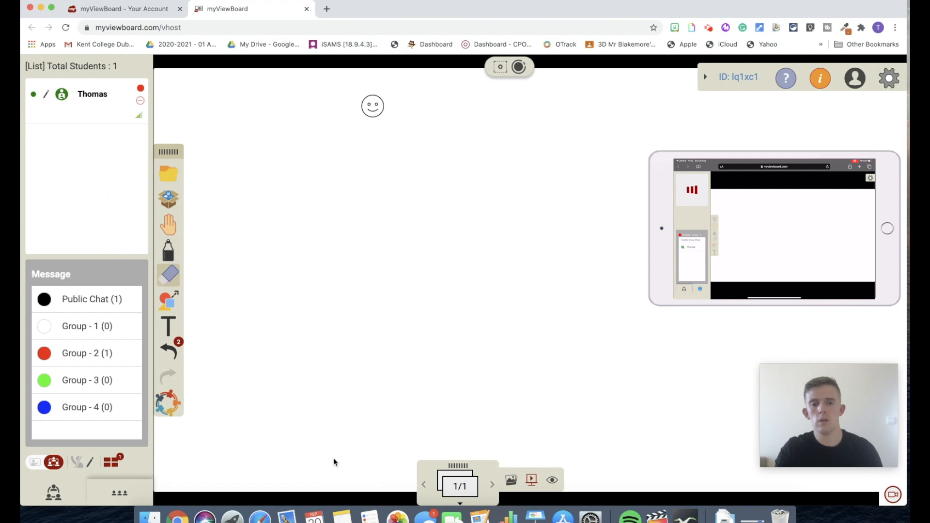
pyautogui.click(552, 481)
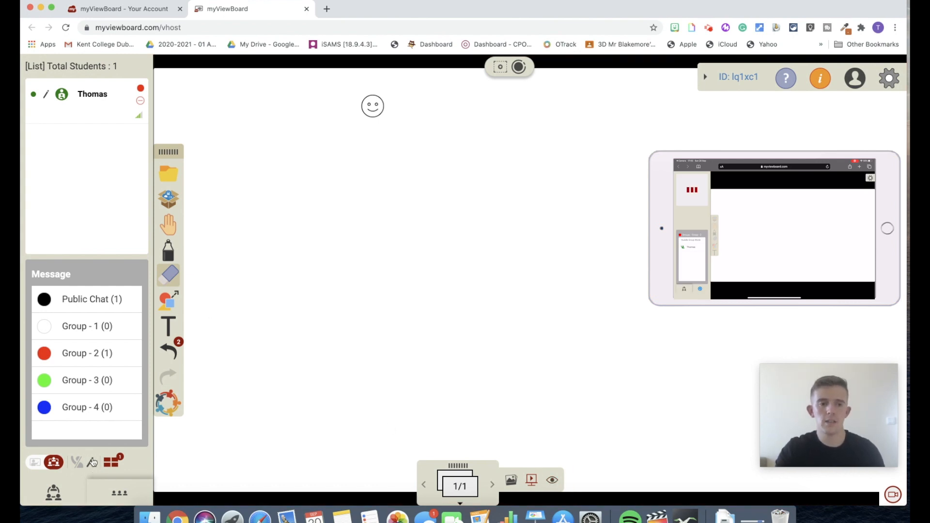
pyautogui.moveTo(84, 462)
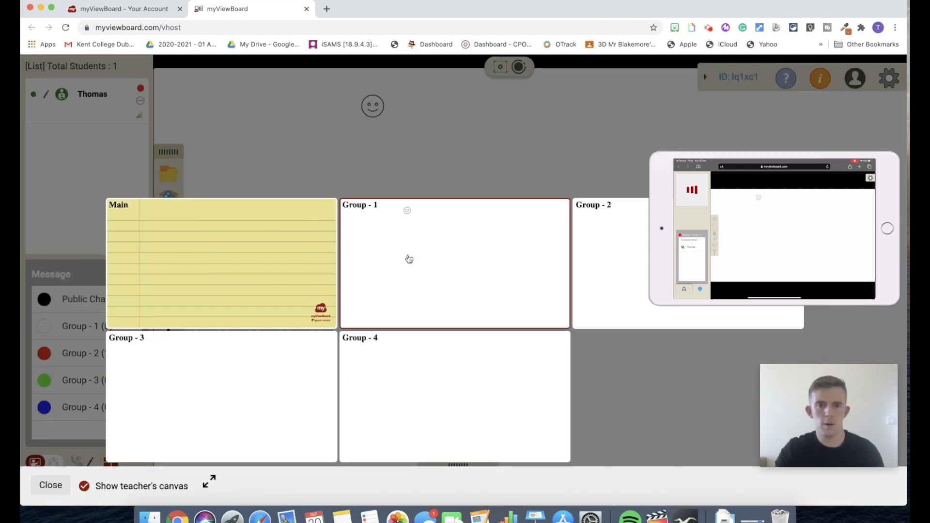
# - Switch the teacher's board back to the yellow lined Main canvas
pyautogui.click(50, 486)
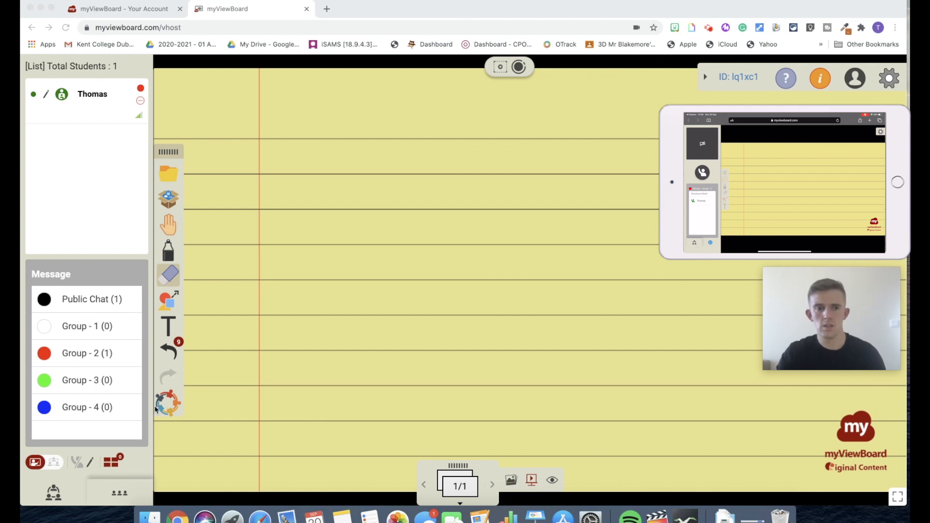
pyautogui.moveTo(125, 473)
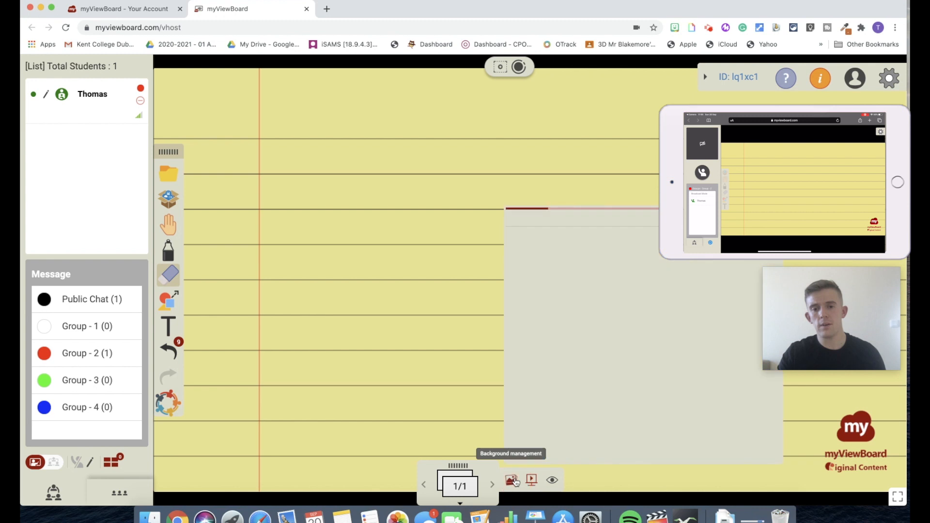
# - Browse background templates, cancel applying one to Main, and switch to Group 1's canvas
pyautogui.click(511, 481)
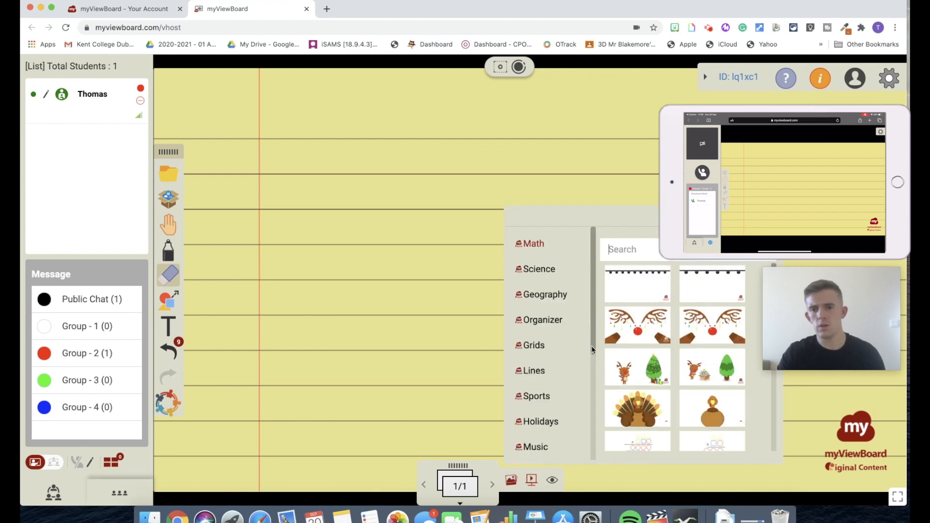
pyautogui.scroll(-3)
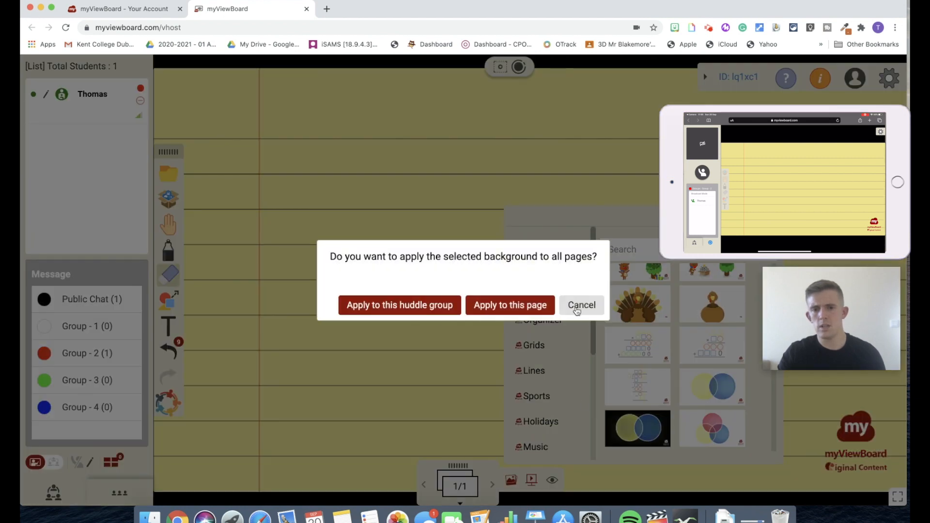
pyautogui.click(582, 305)
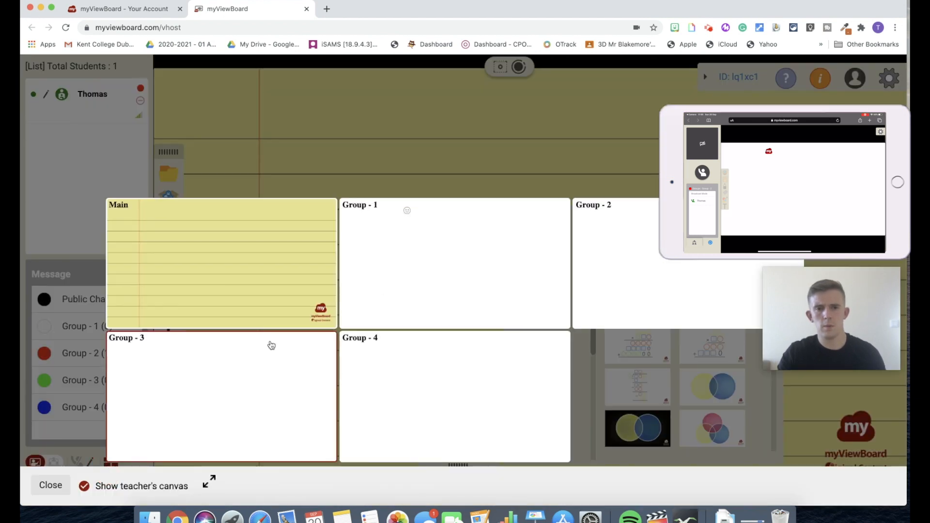
pyautogui.click(50, 484)
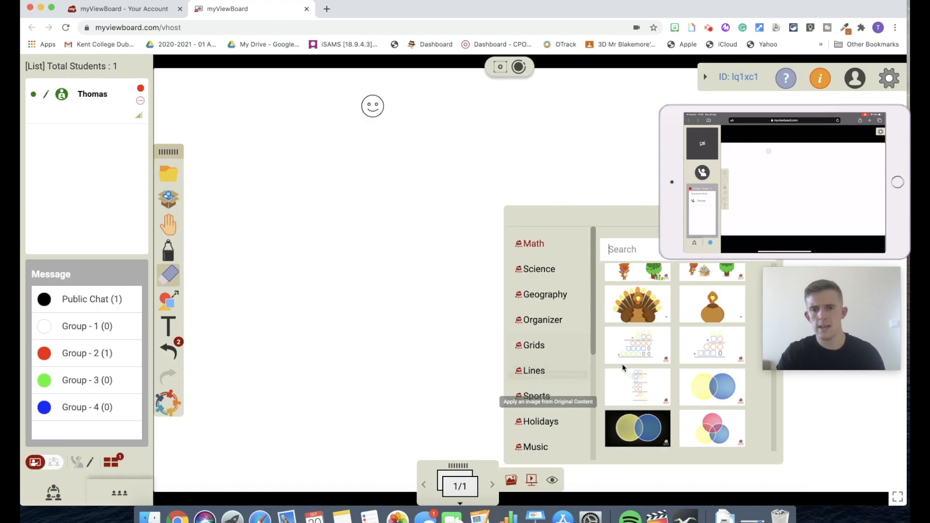
# - Choose a holiday background and apply it to the whole Group 1 huddle group
pyautogui.click(637, 429)
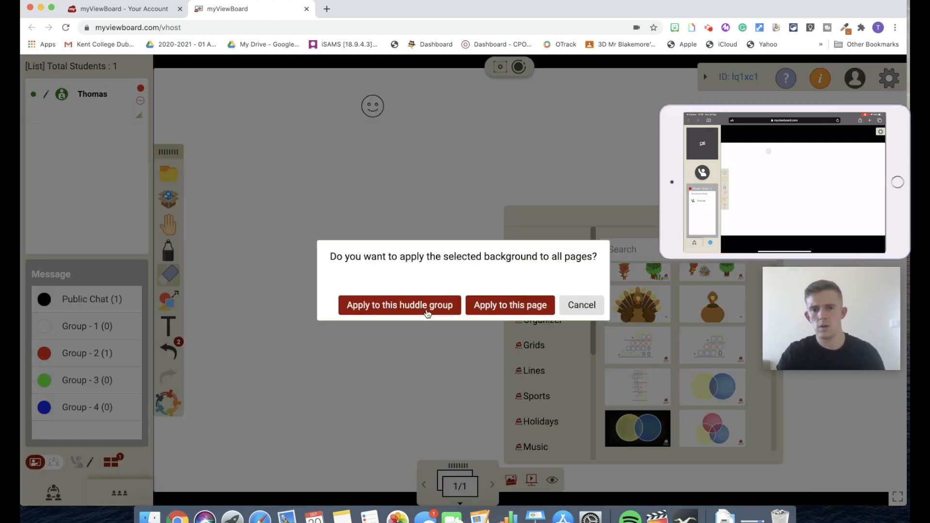
pyautogui.click(509, 305)
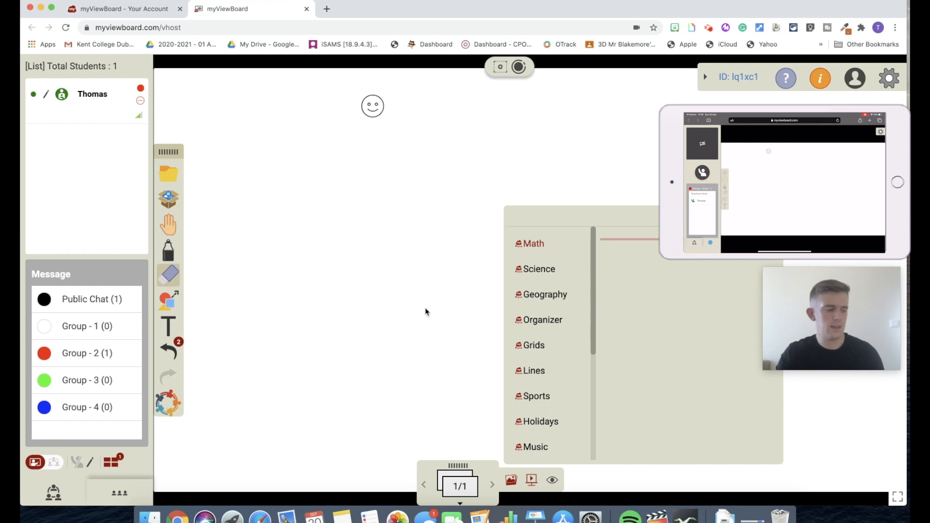
pyautogui.click(532, 243)
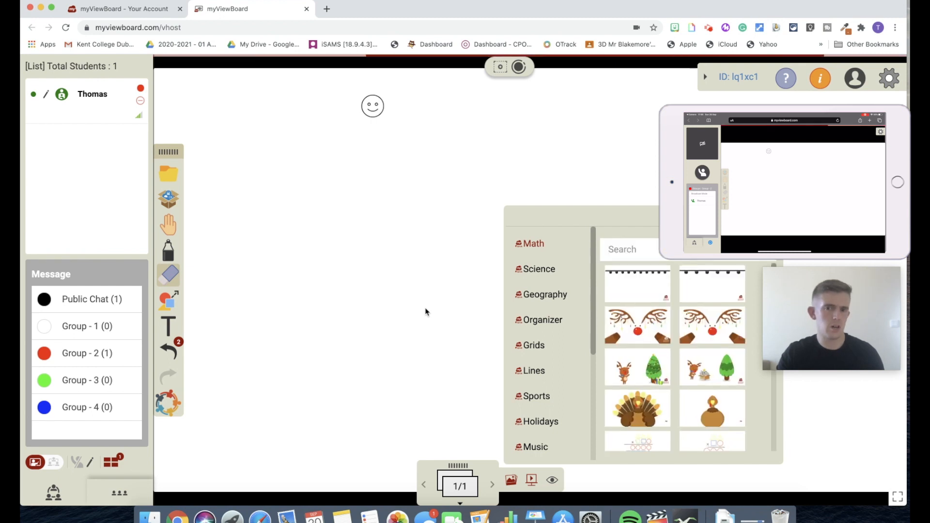